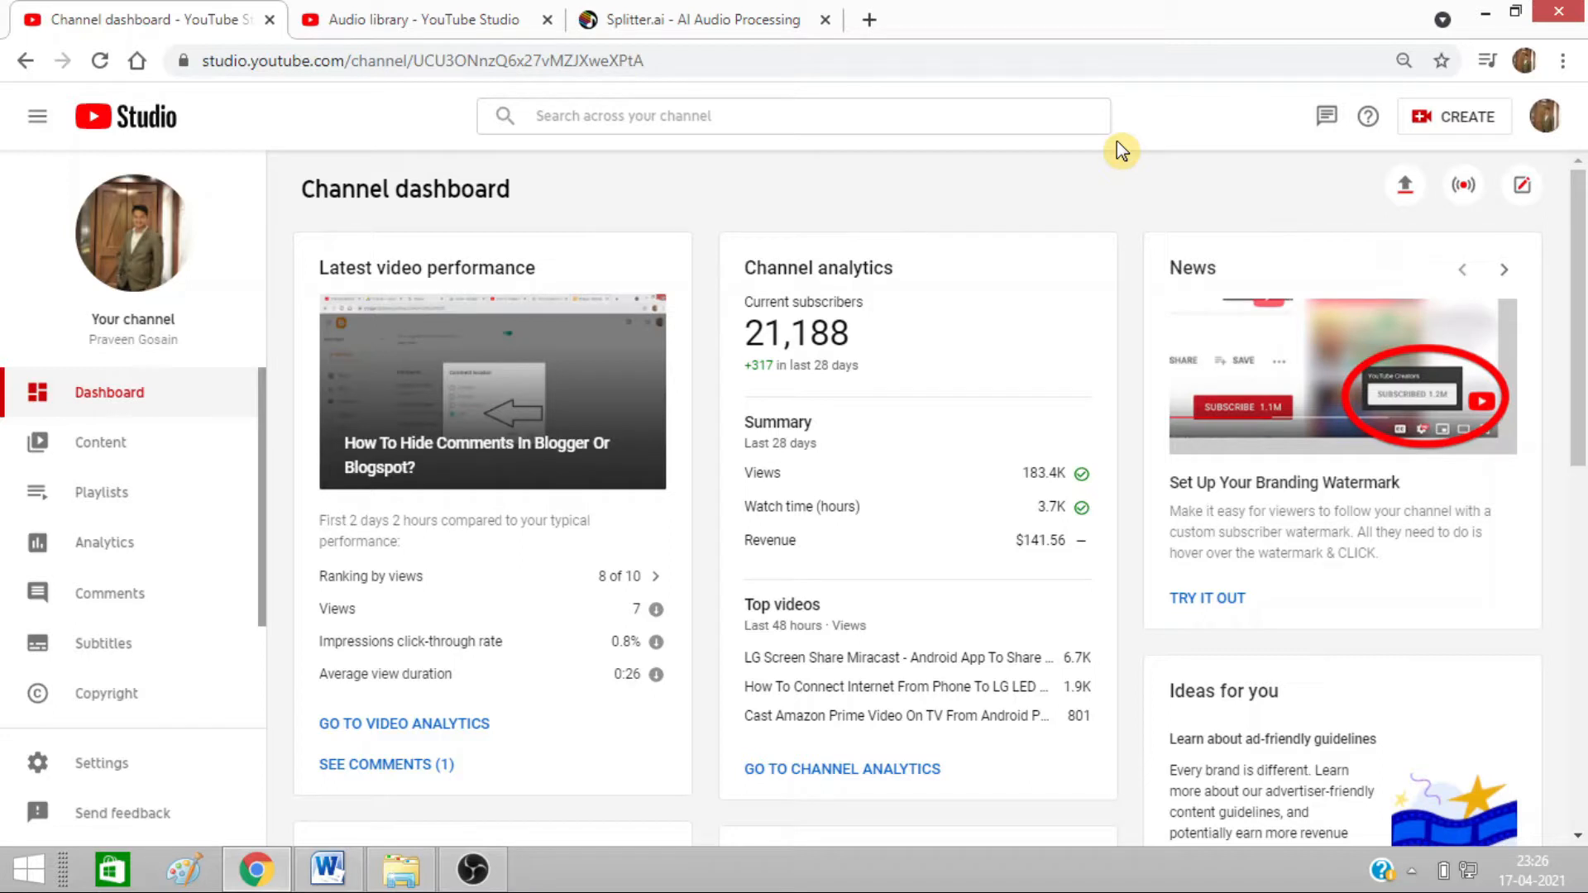
pyautogui.moveTo(376, 19)
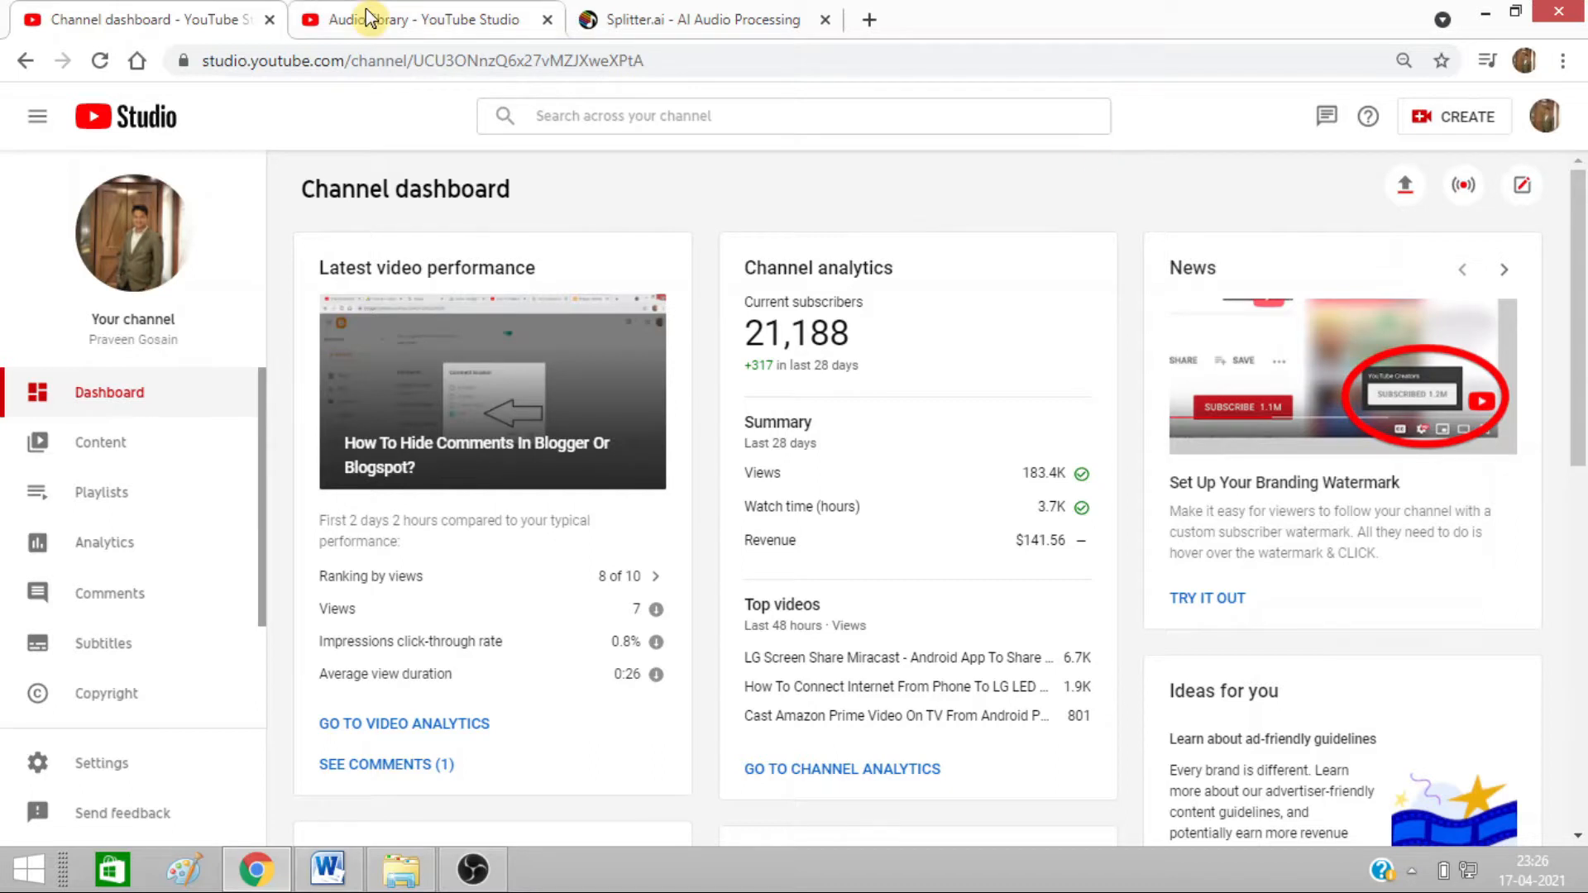
# - Switch to the YouTube Studio Audio library listing free music tracks
pyautogui.click(416, 20)
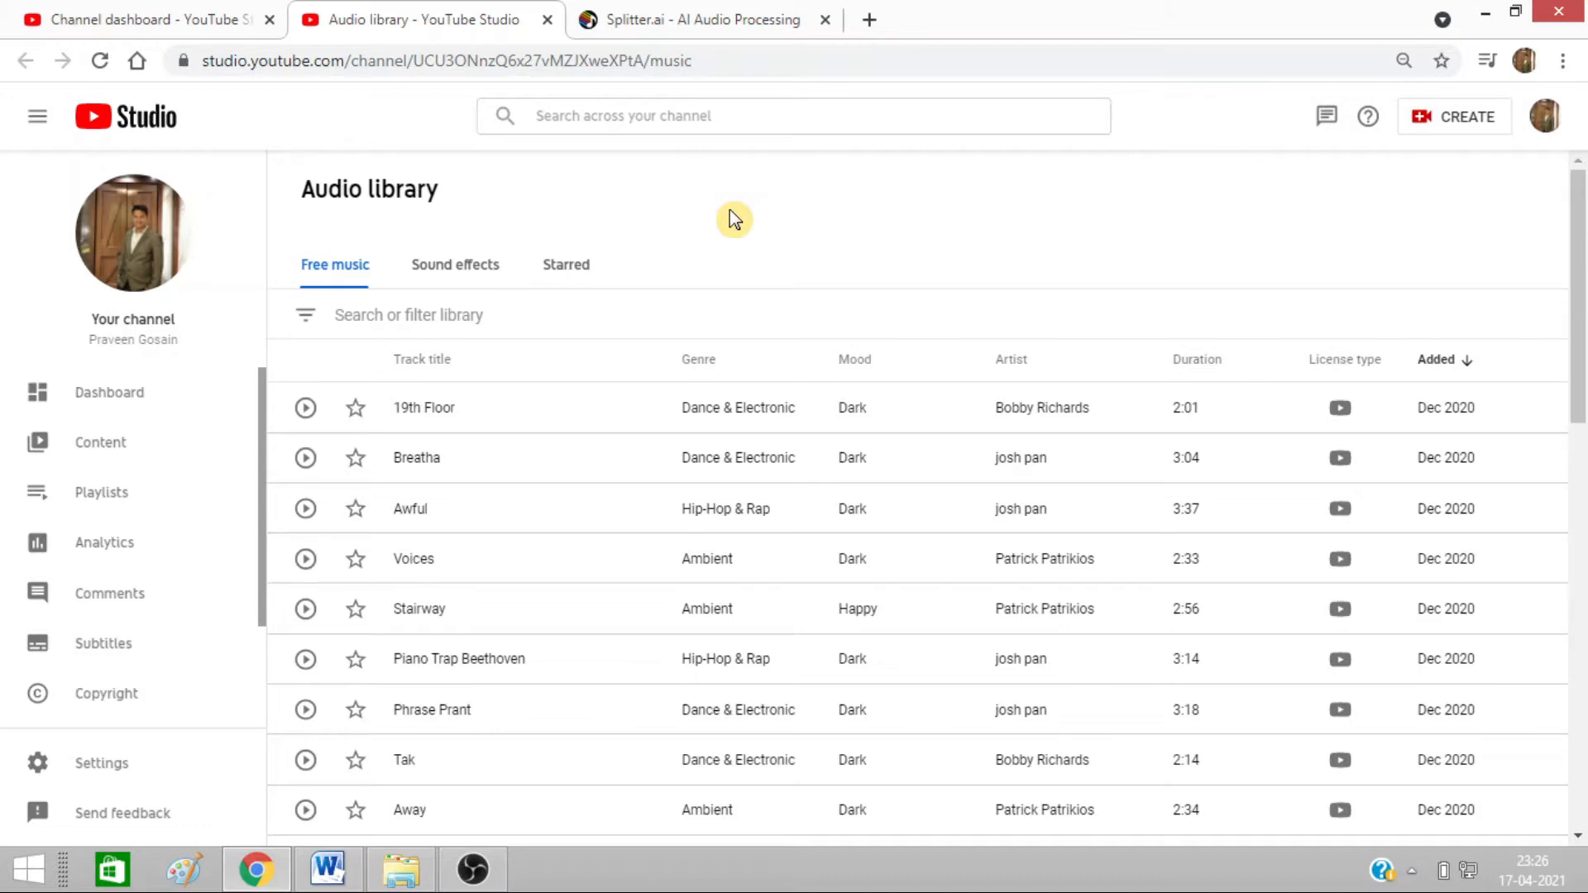
pyautogui.moveTo(468, 869)
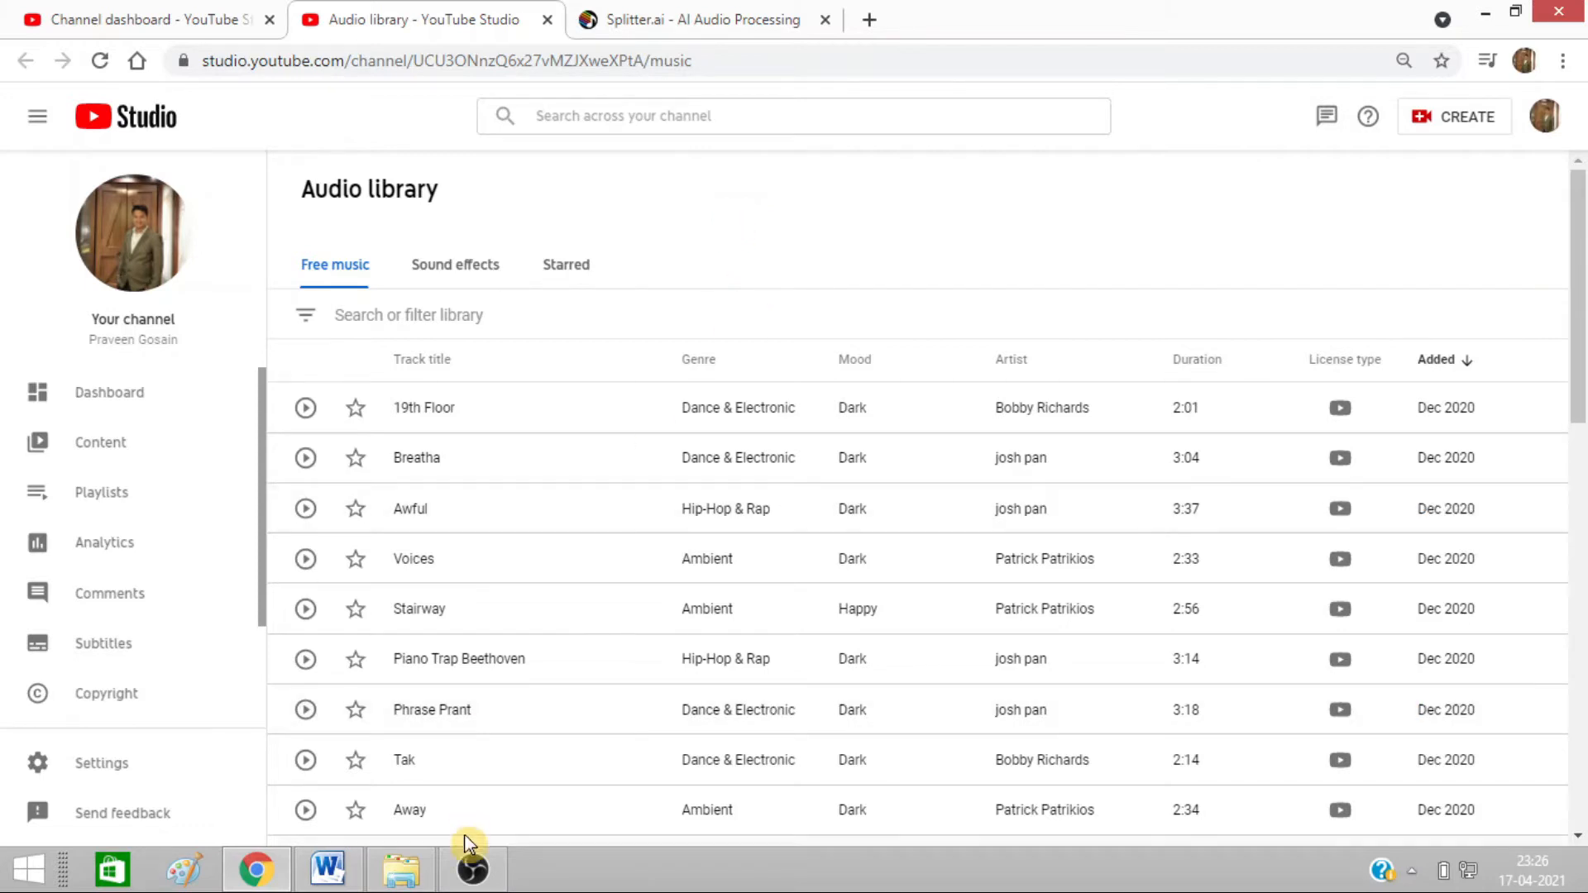
pyautogui.click(400, 869)
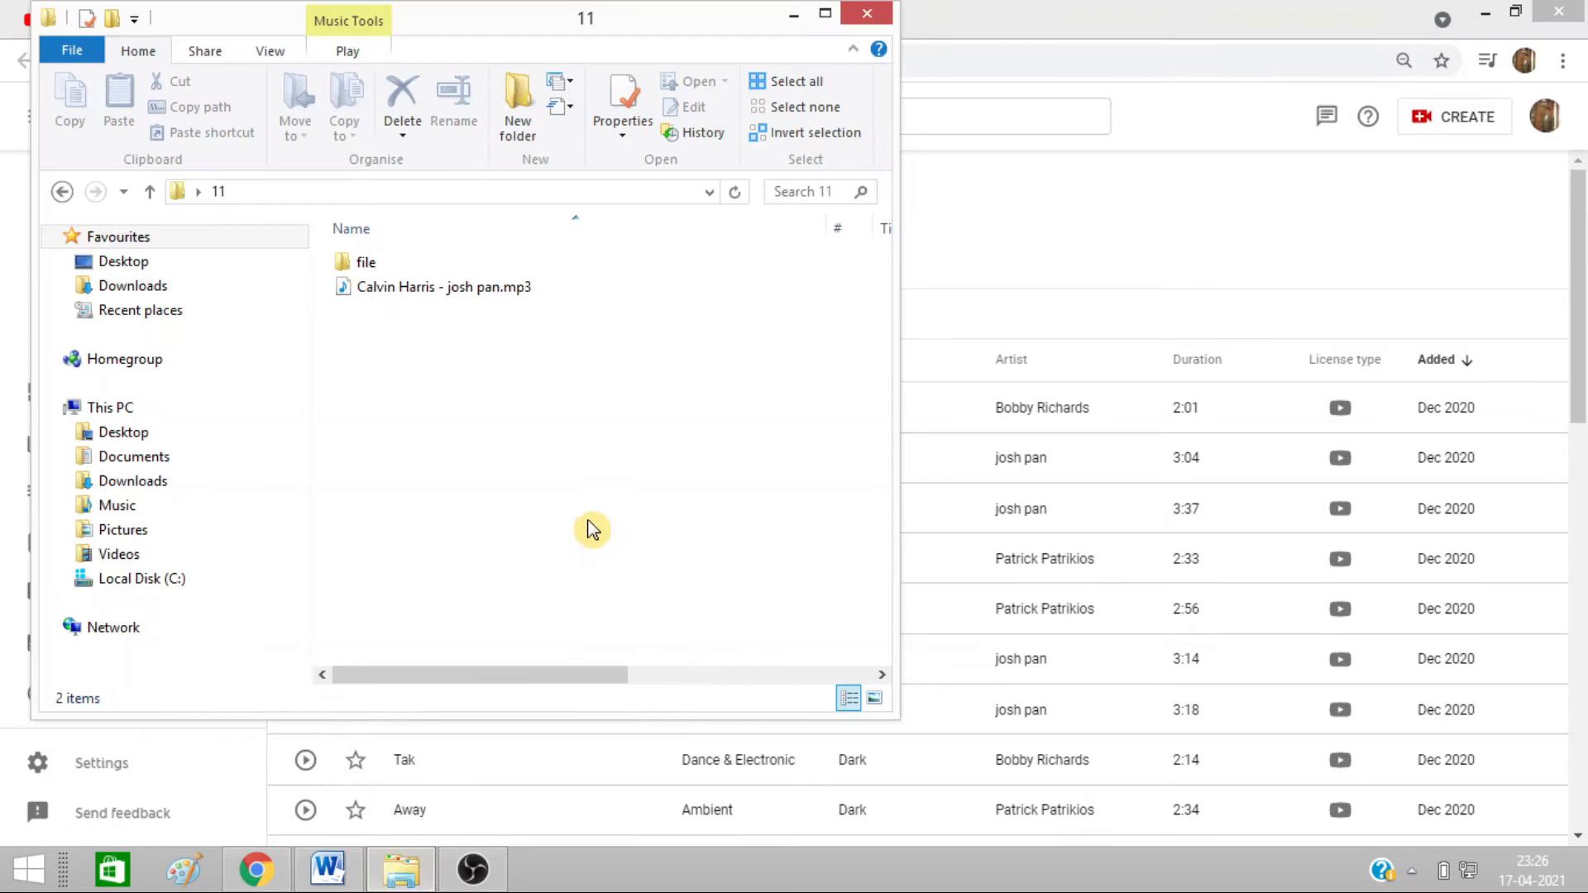
pyautogui.moveTo(772, 20)
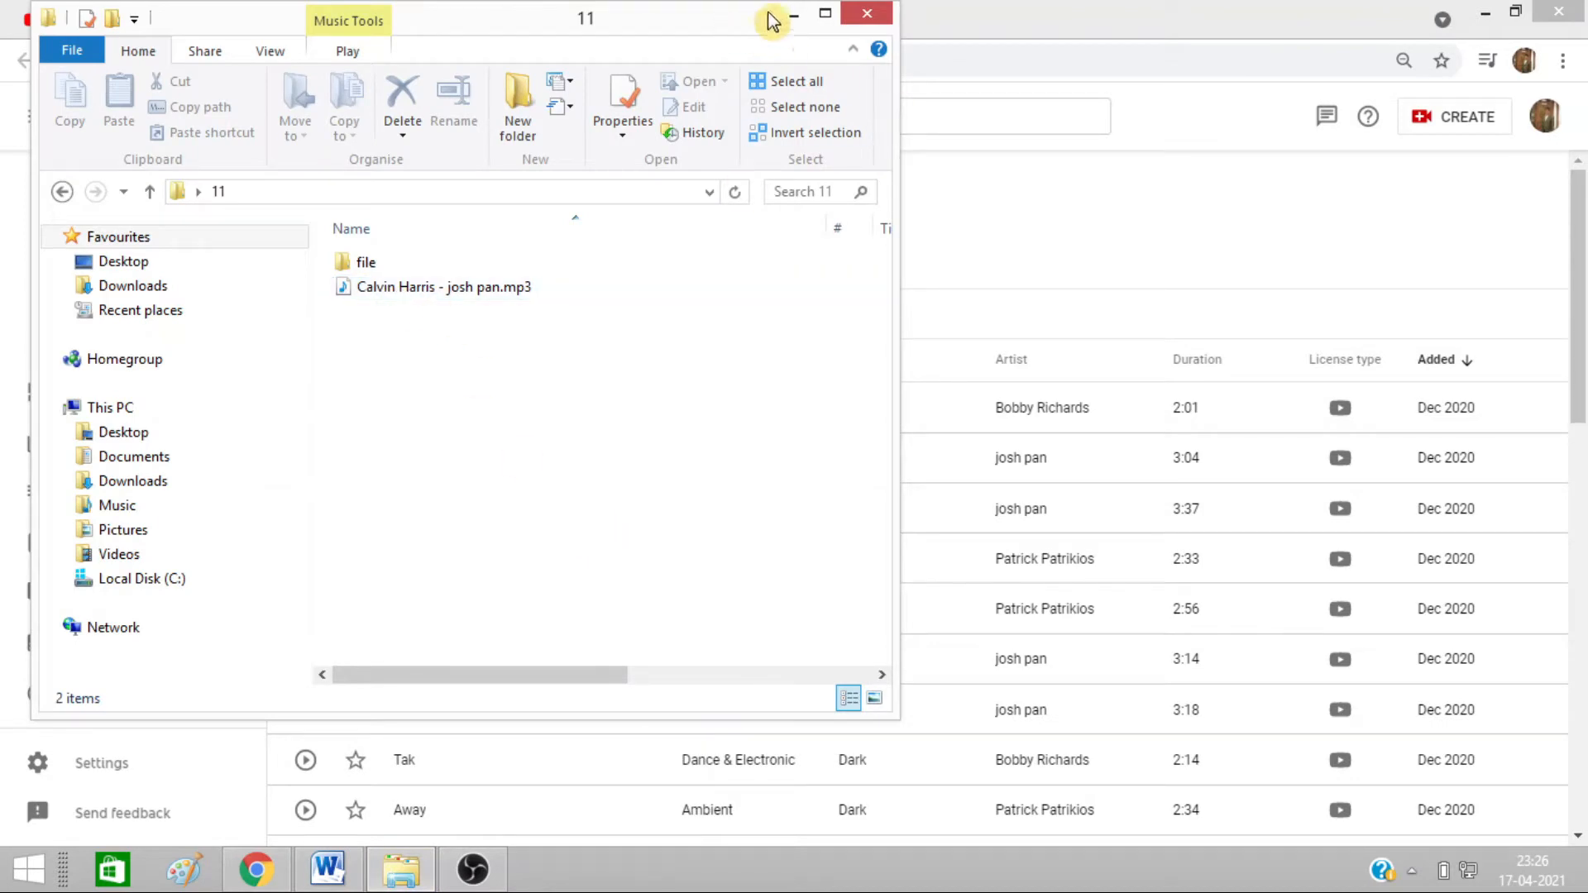
pyautogui.click(865, 14)
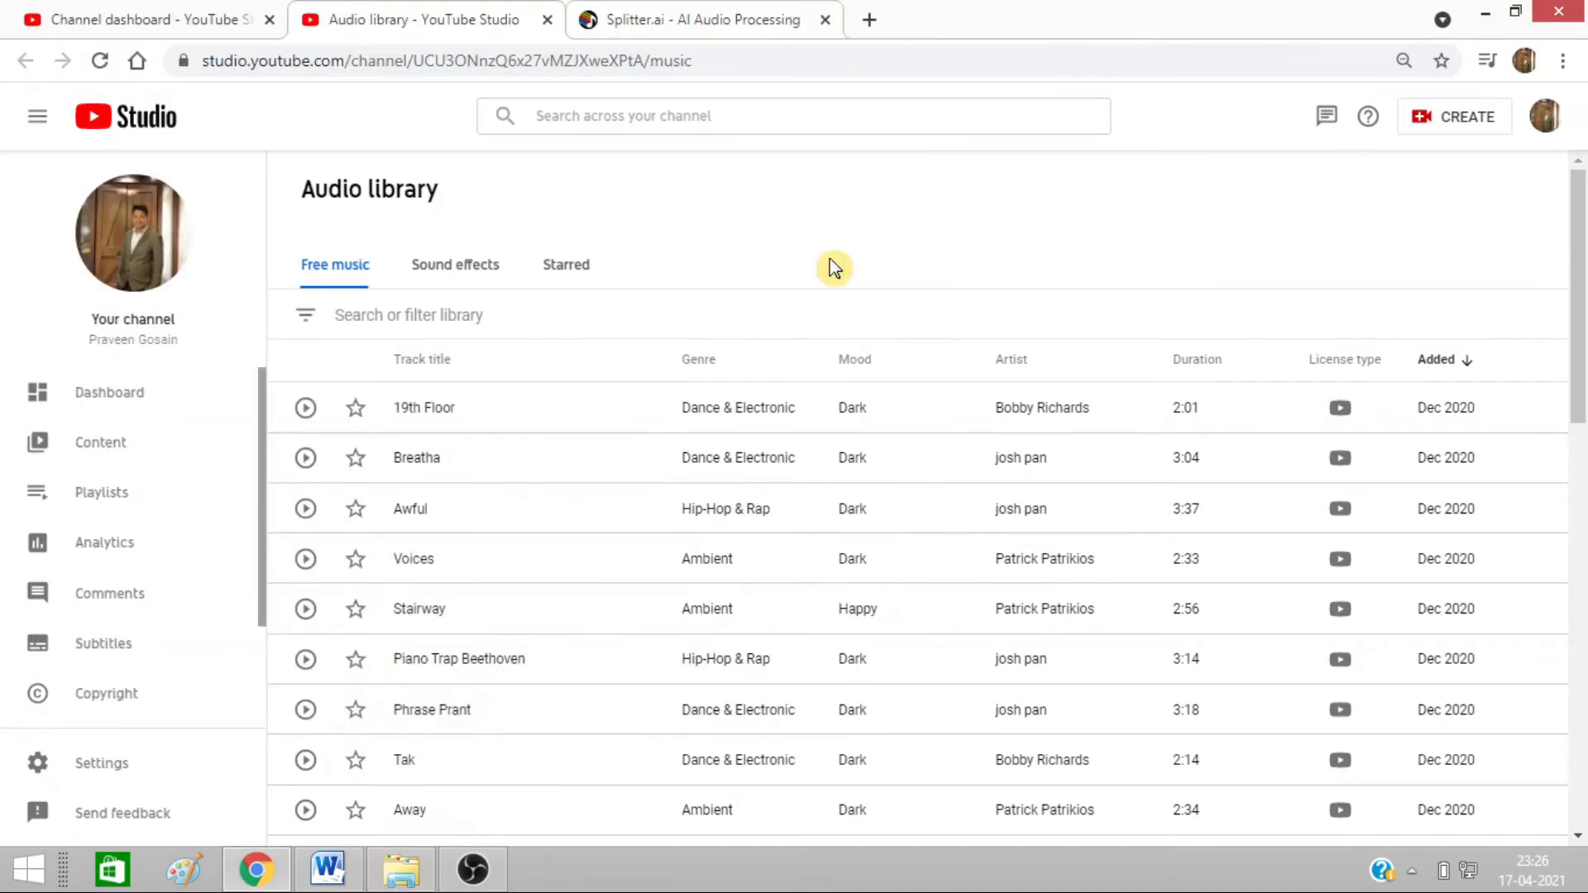
pyautogui.moveTo(717, 200)
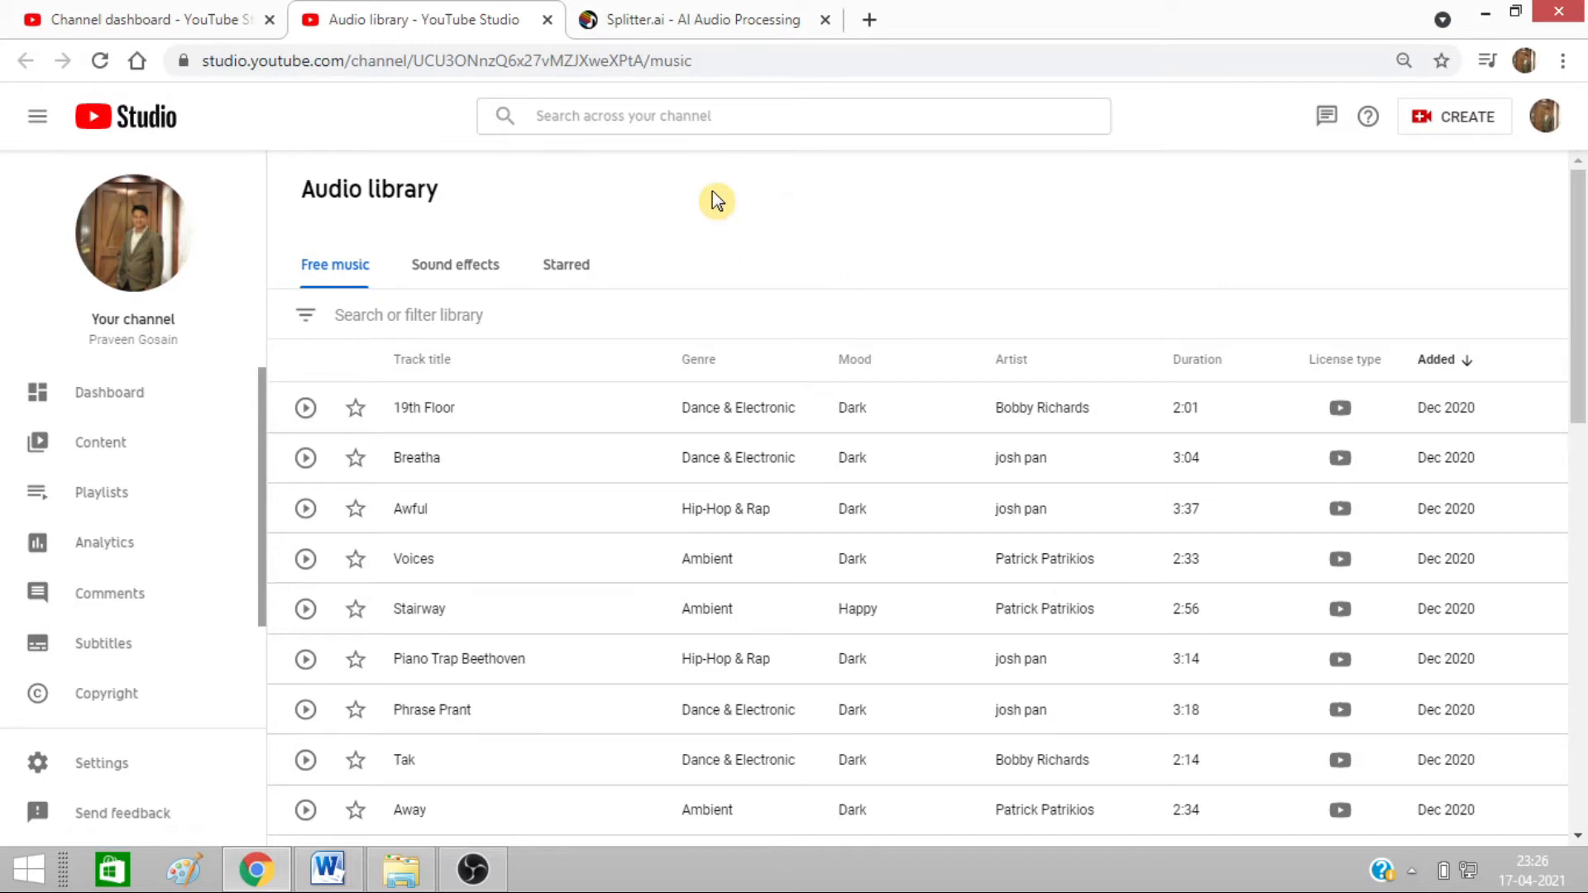
# - Switch to the Splitter.ai upload page and bring up the folder holding the song
pyautogui.click(698, 20)
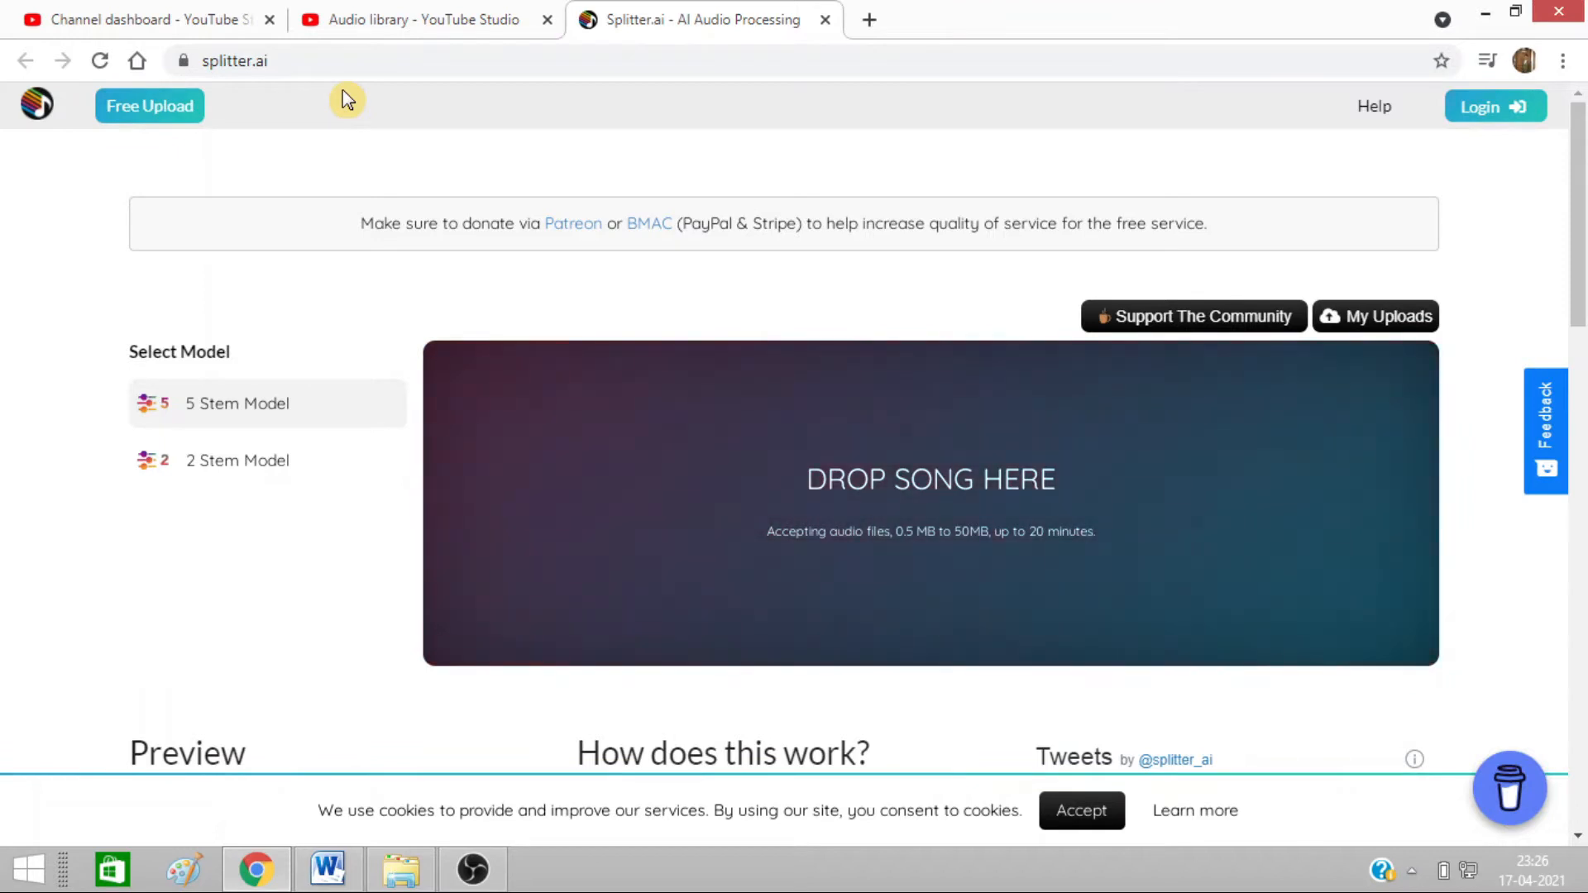
pyautogui.moveTo(81, 349)
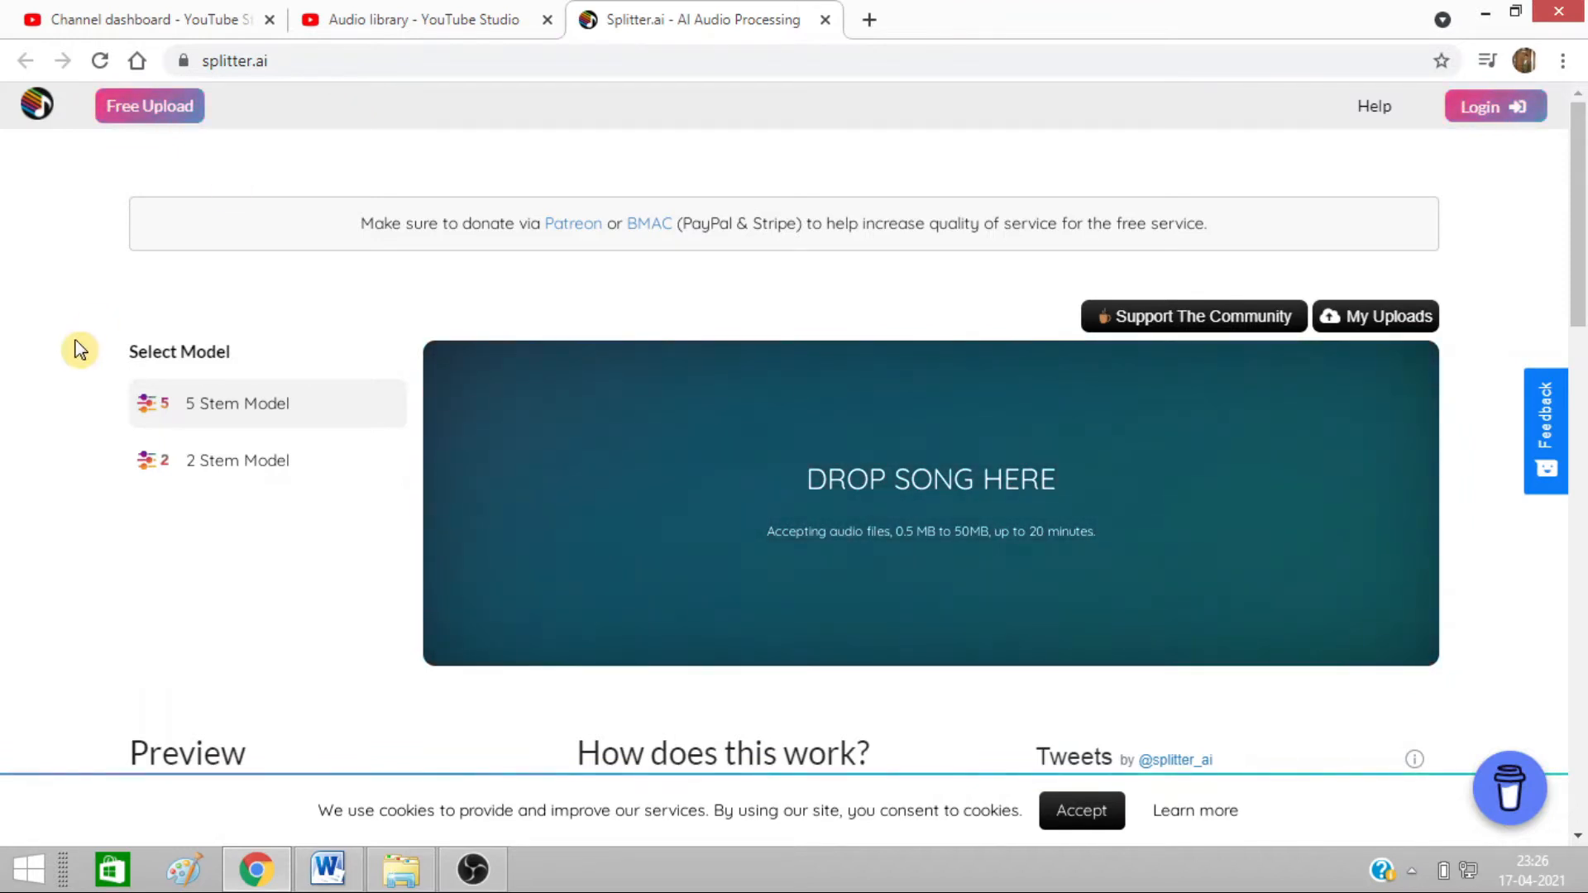
pyautogui.moveTo(237, 404)
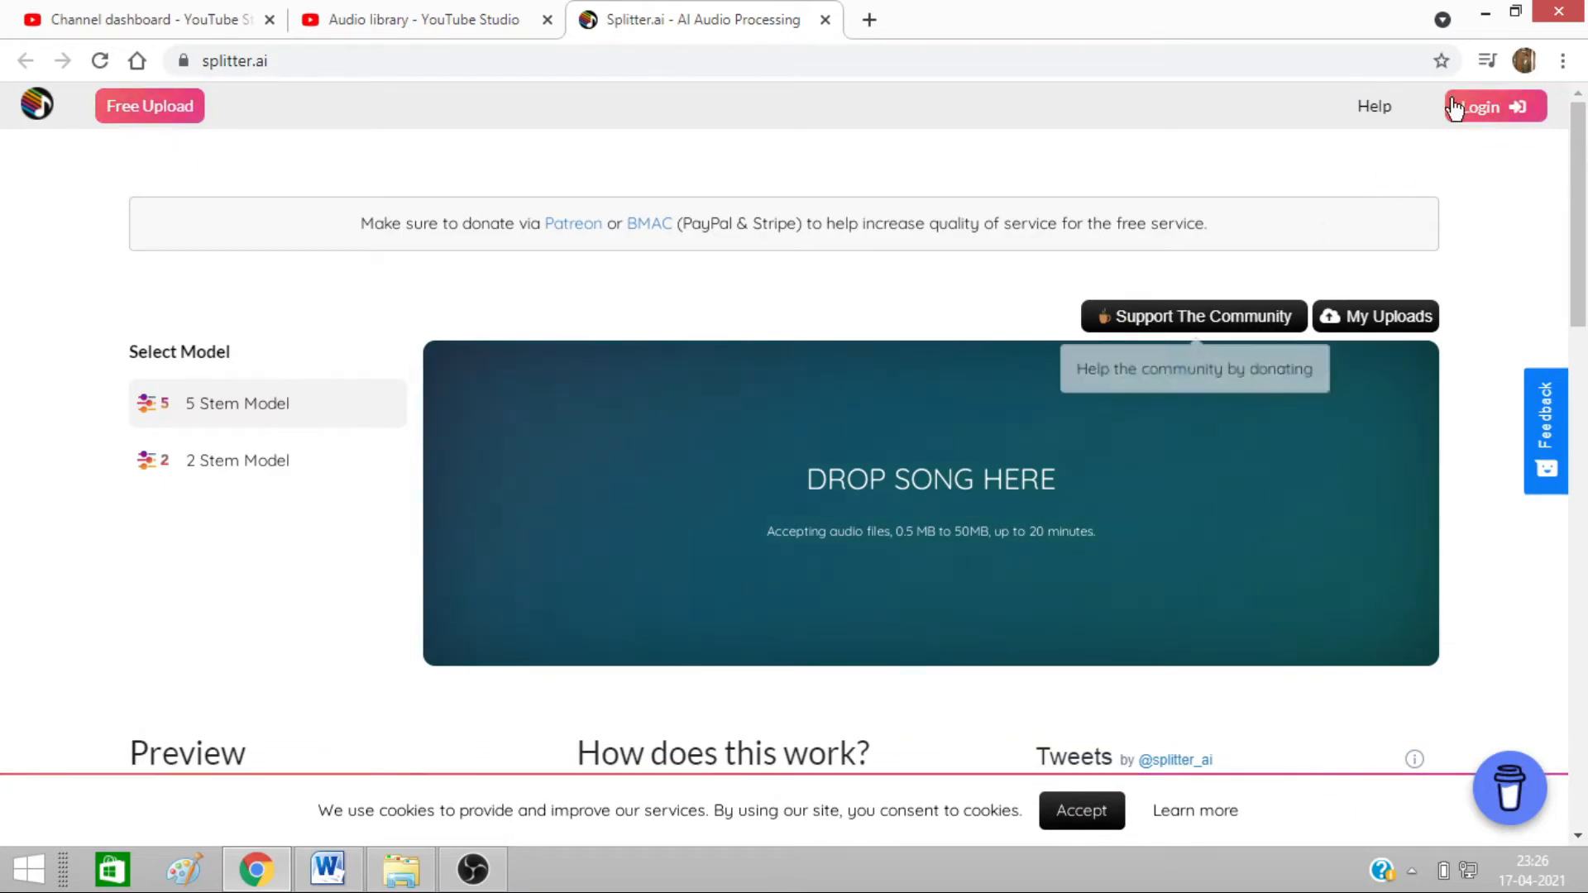
pyautogui.moveTo(1428, 120)
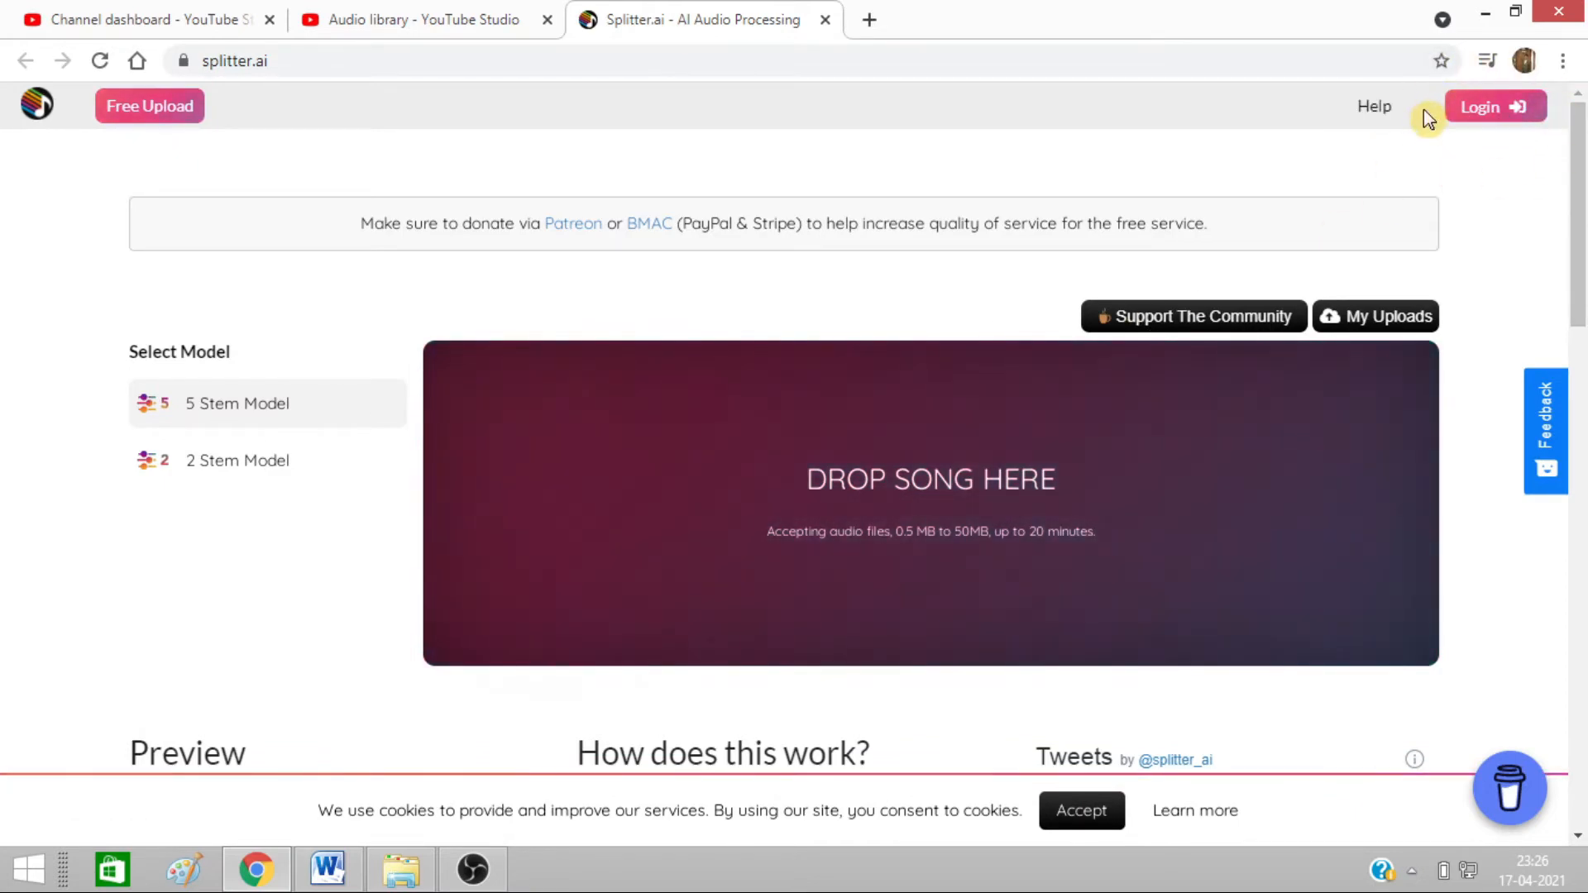
pyautogui.moveTo(1432, 139)
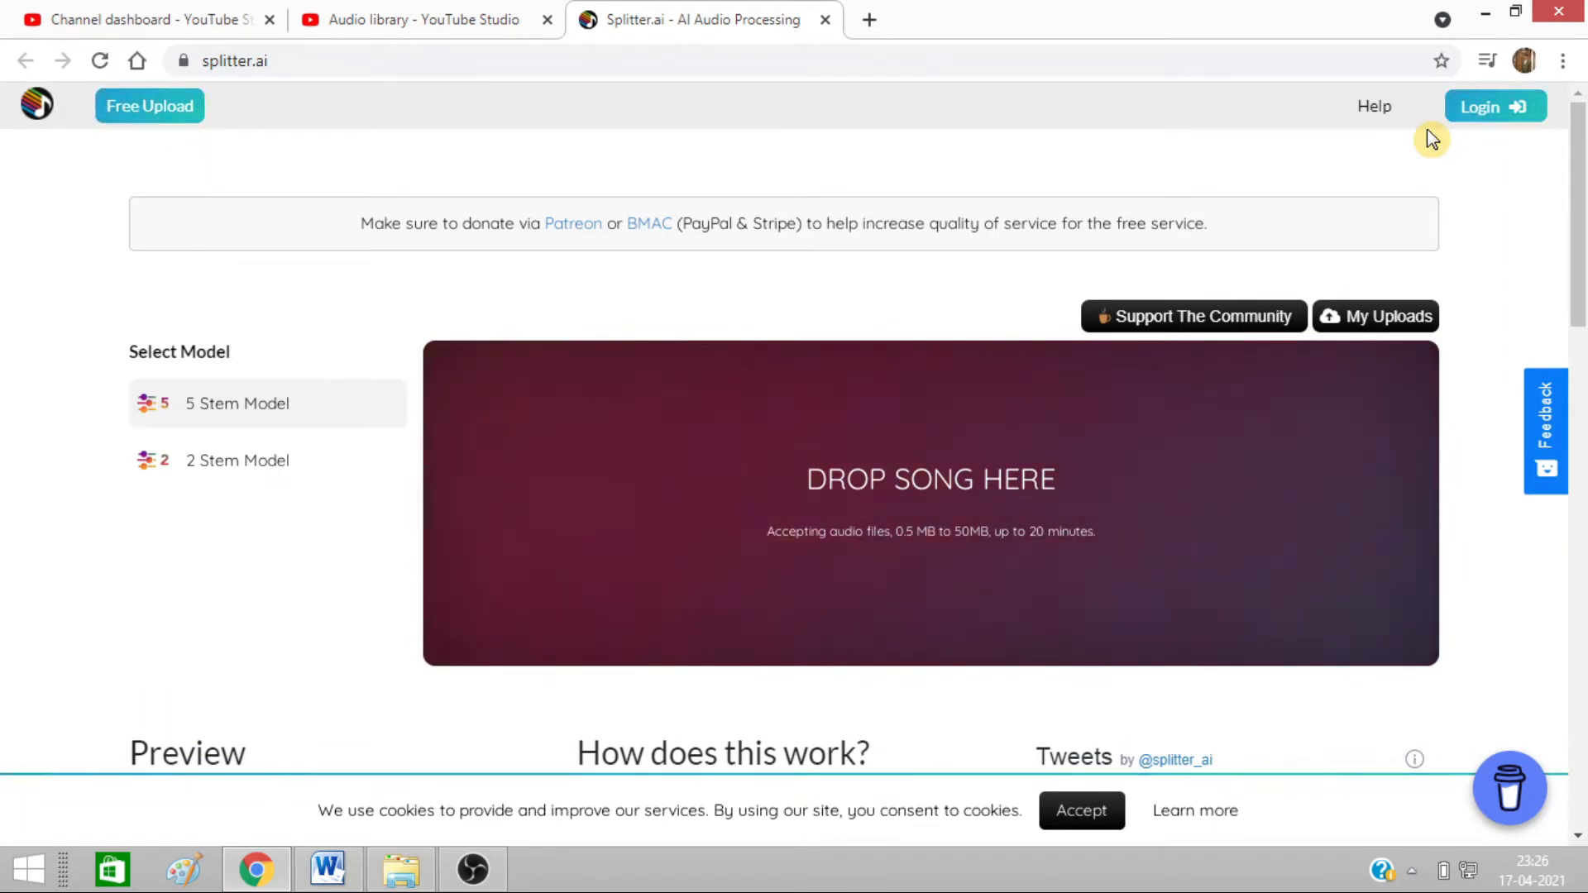
pyautogui.moveTo(930, 527)
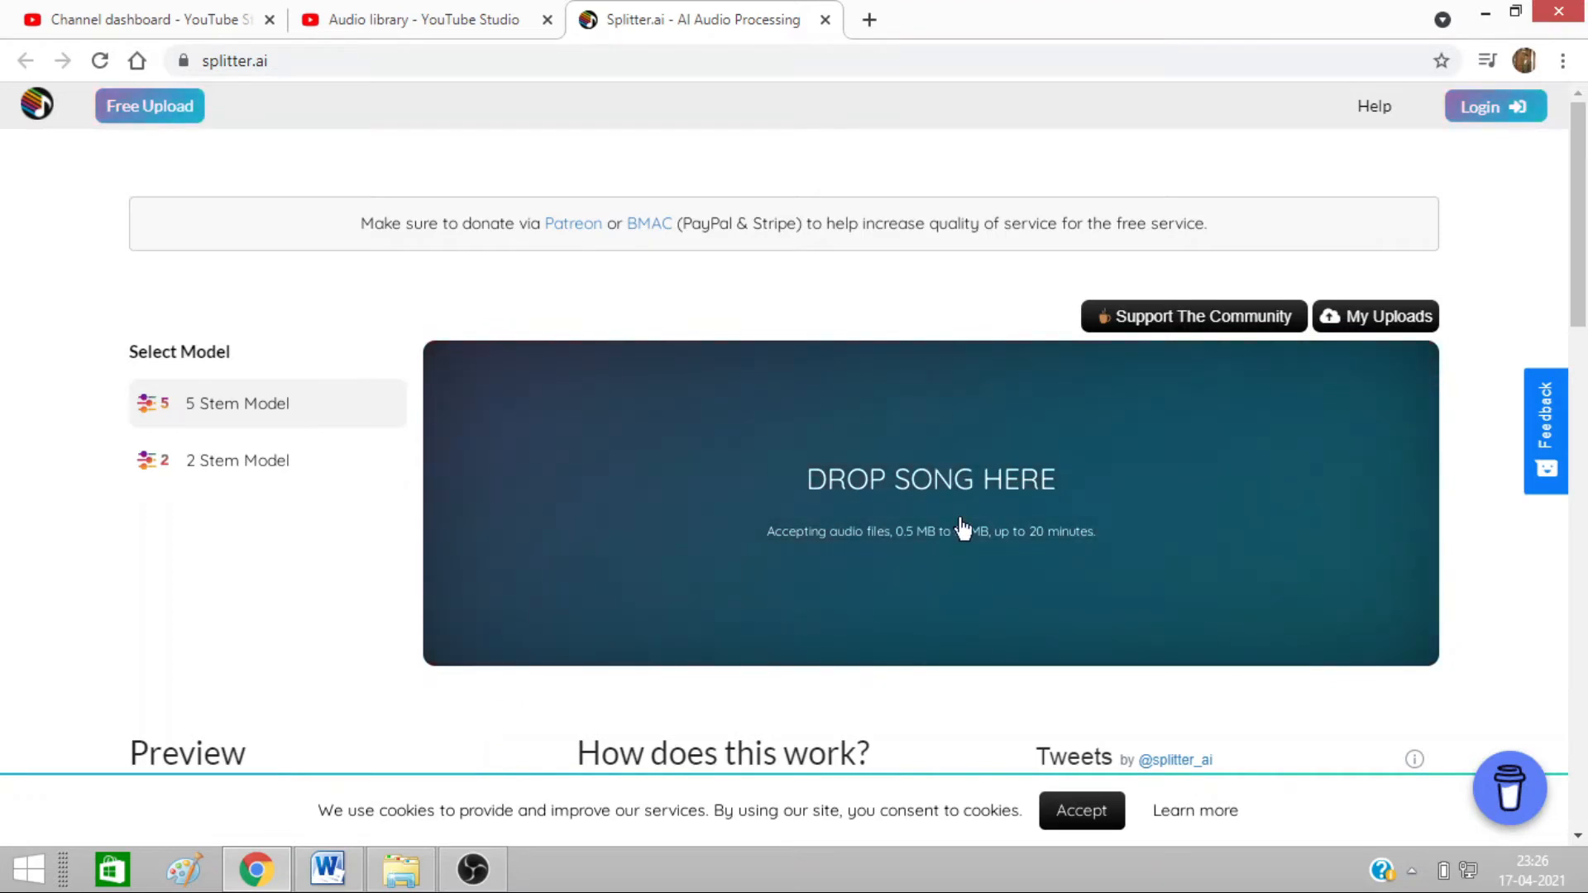
pyautogui.click(400, 868)
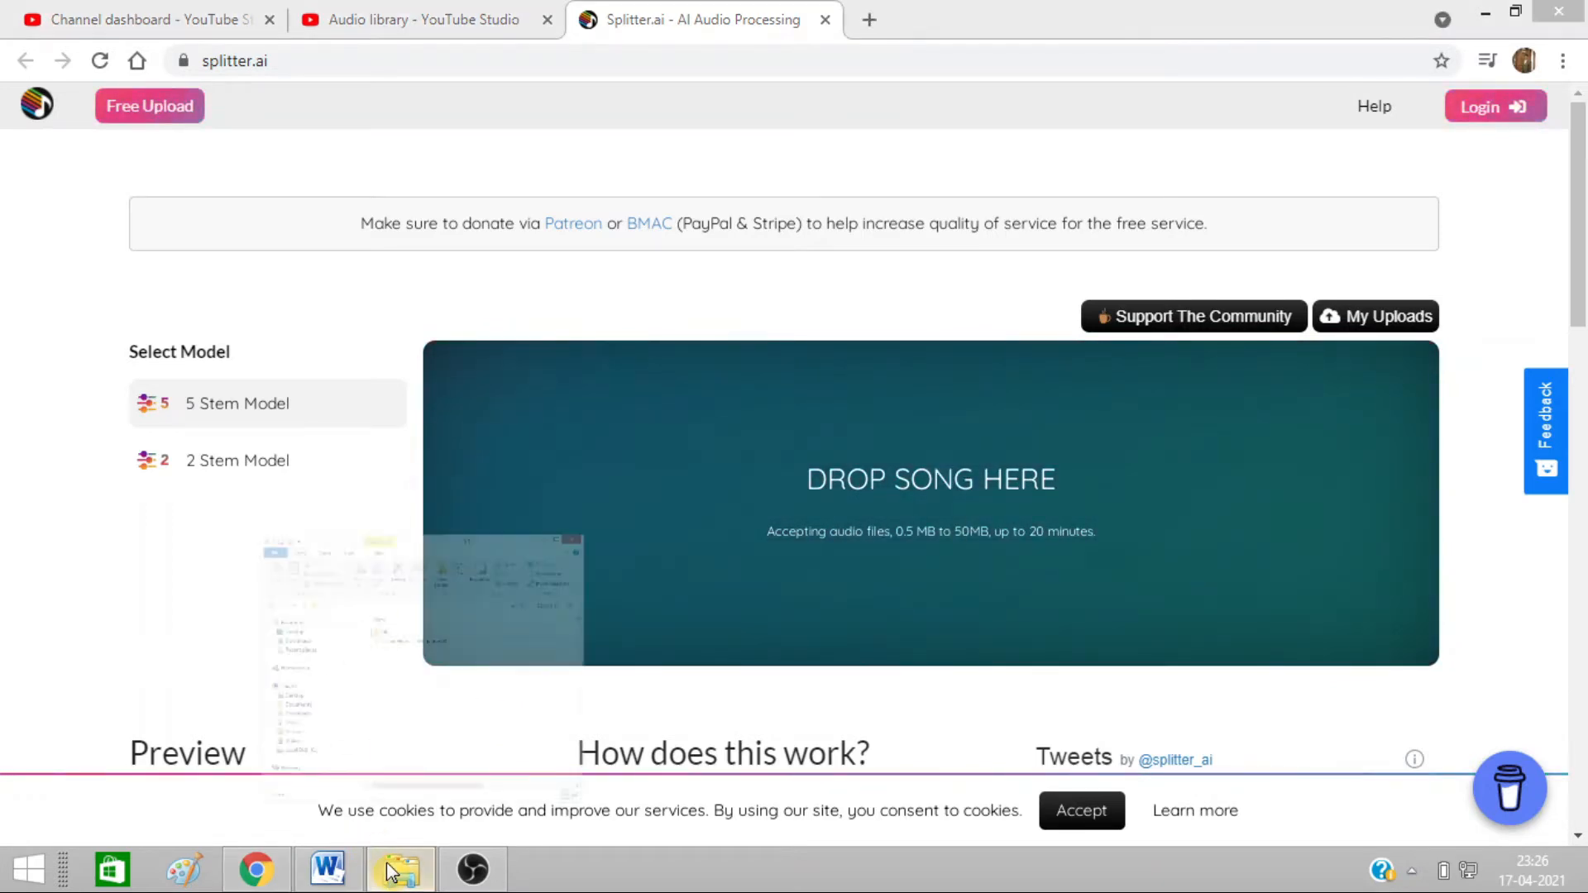
# - Upload Calvin Harris - josh pan.mp3 for splitting and dismiss the donation request
pyautogui.click(398, 868)
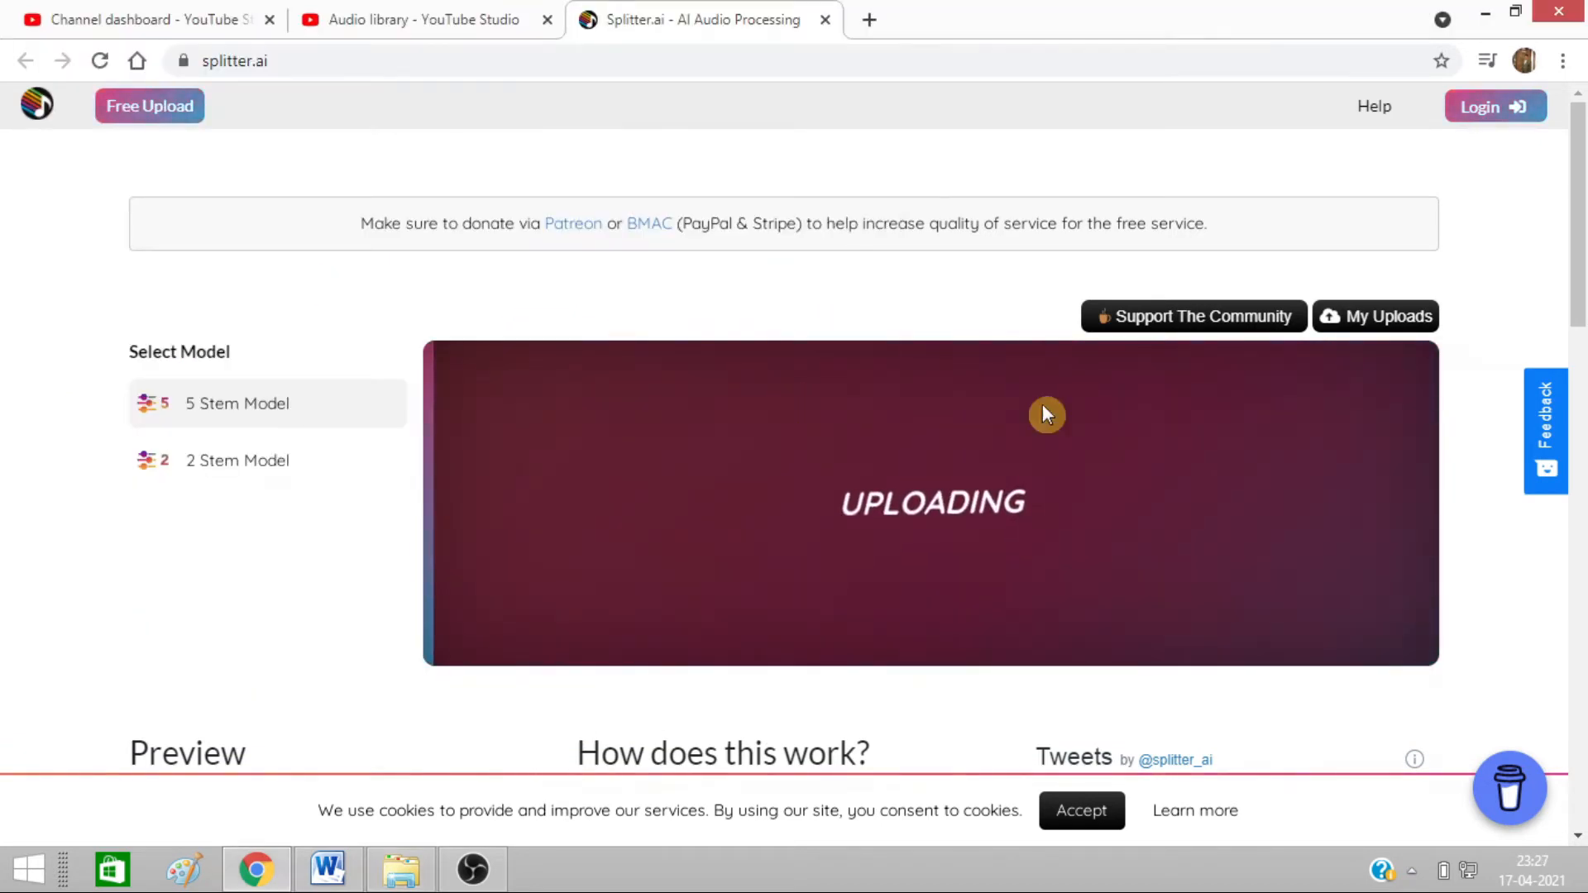
pyautogui.moveTo(716, 279)
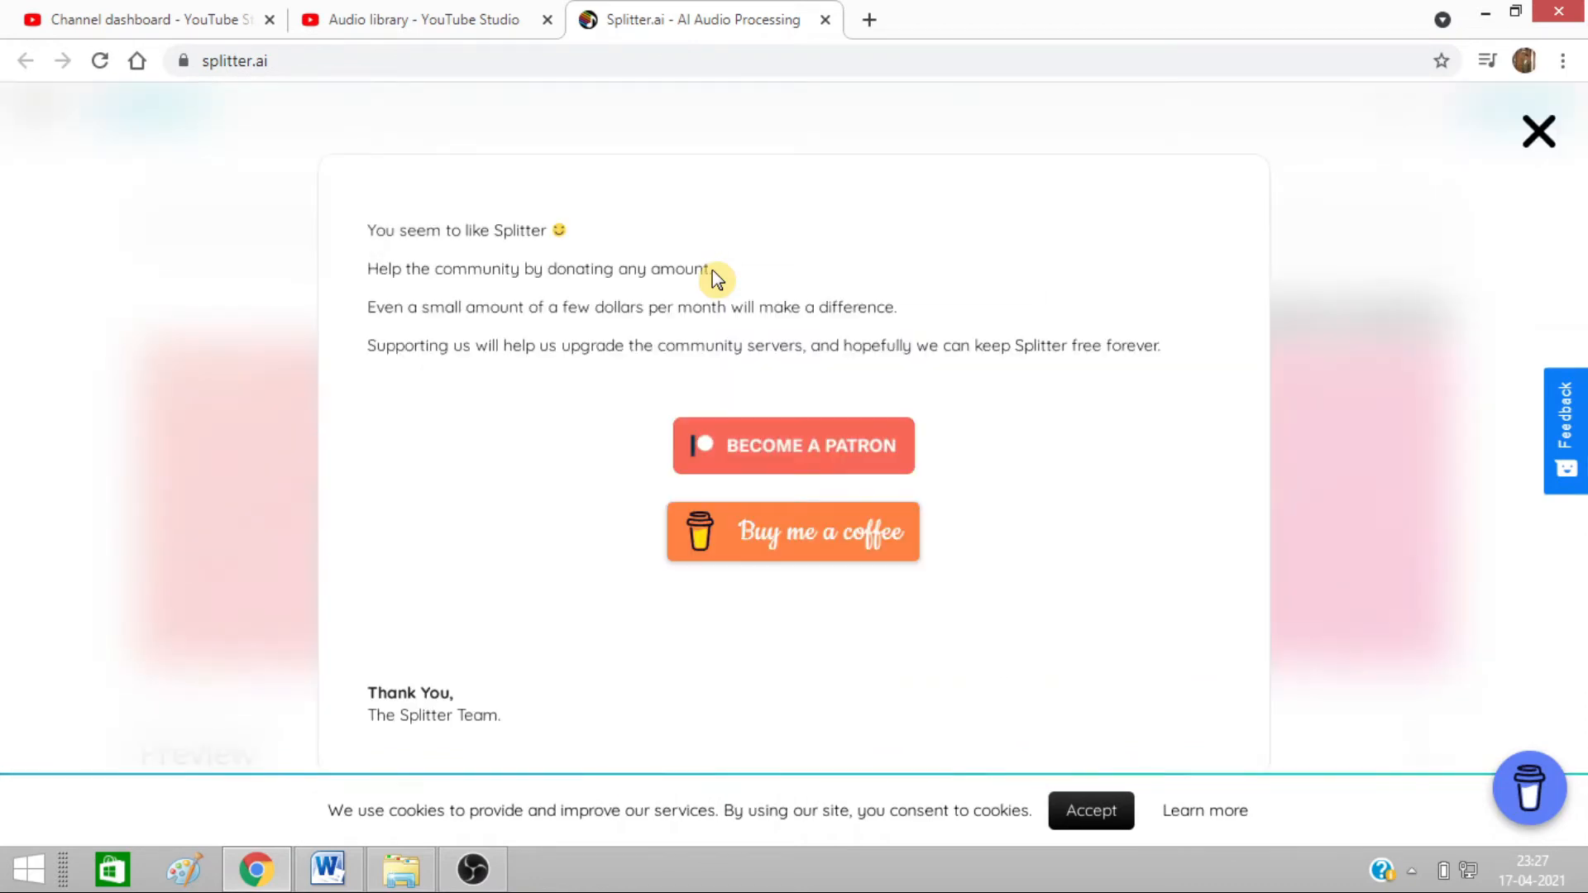
pyautogui.moveTo(1537, 133)
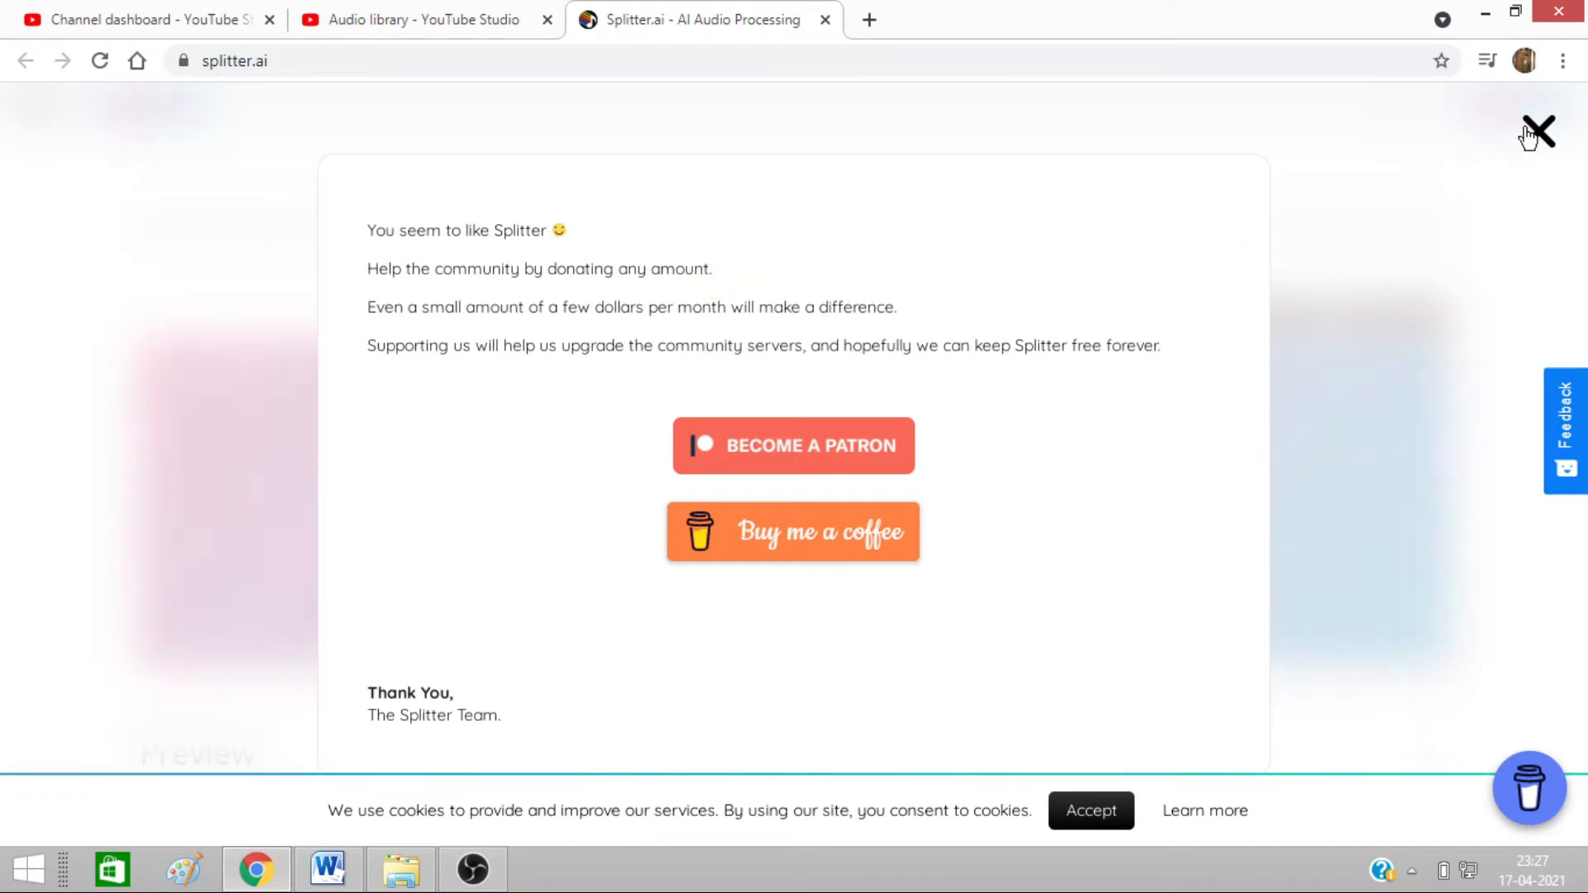
pyautogui.click(1535, 132)
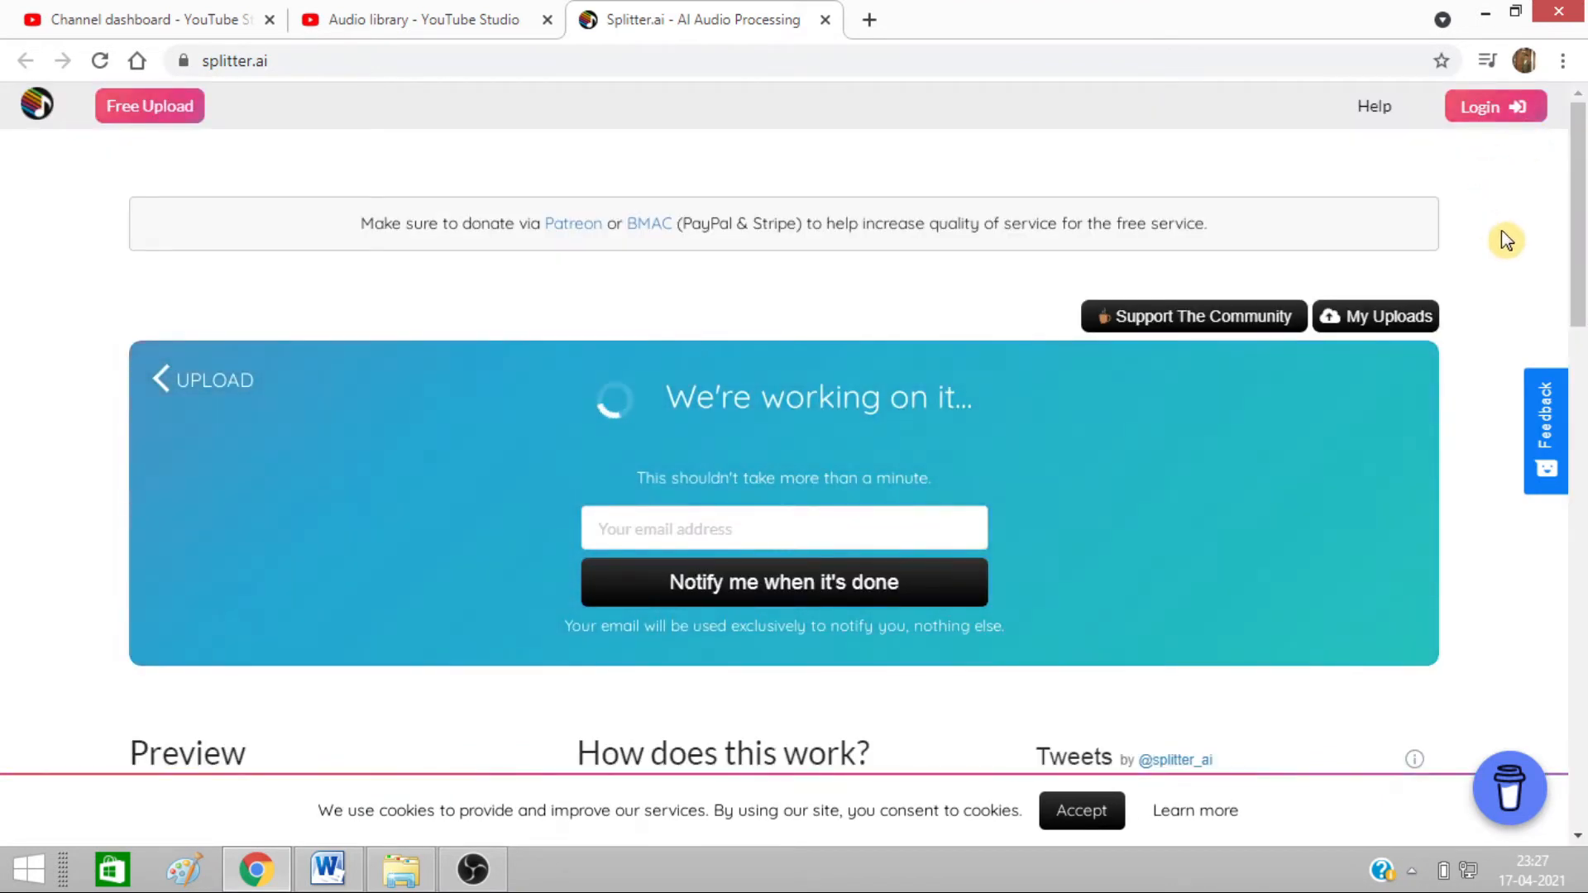
# - Show My Uploads history listing the new Calvin Harris - josh pan.mp3 entry
pyautogui.click(1375, 316)
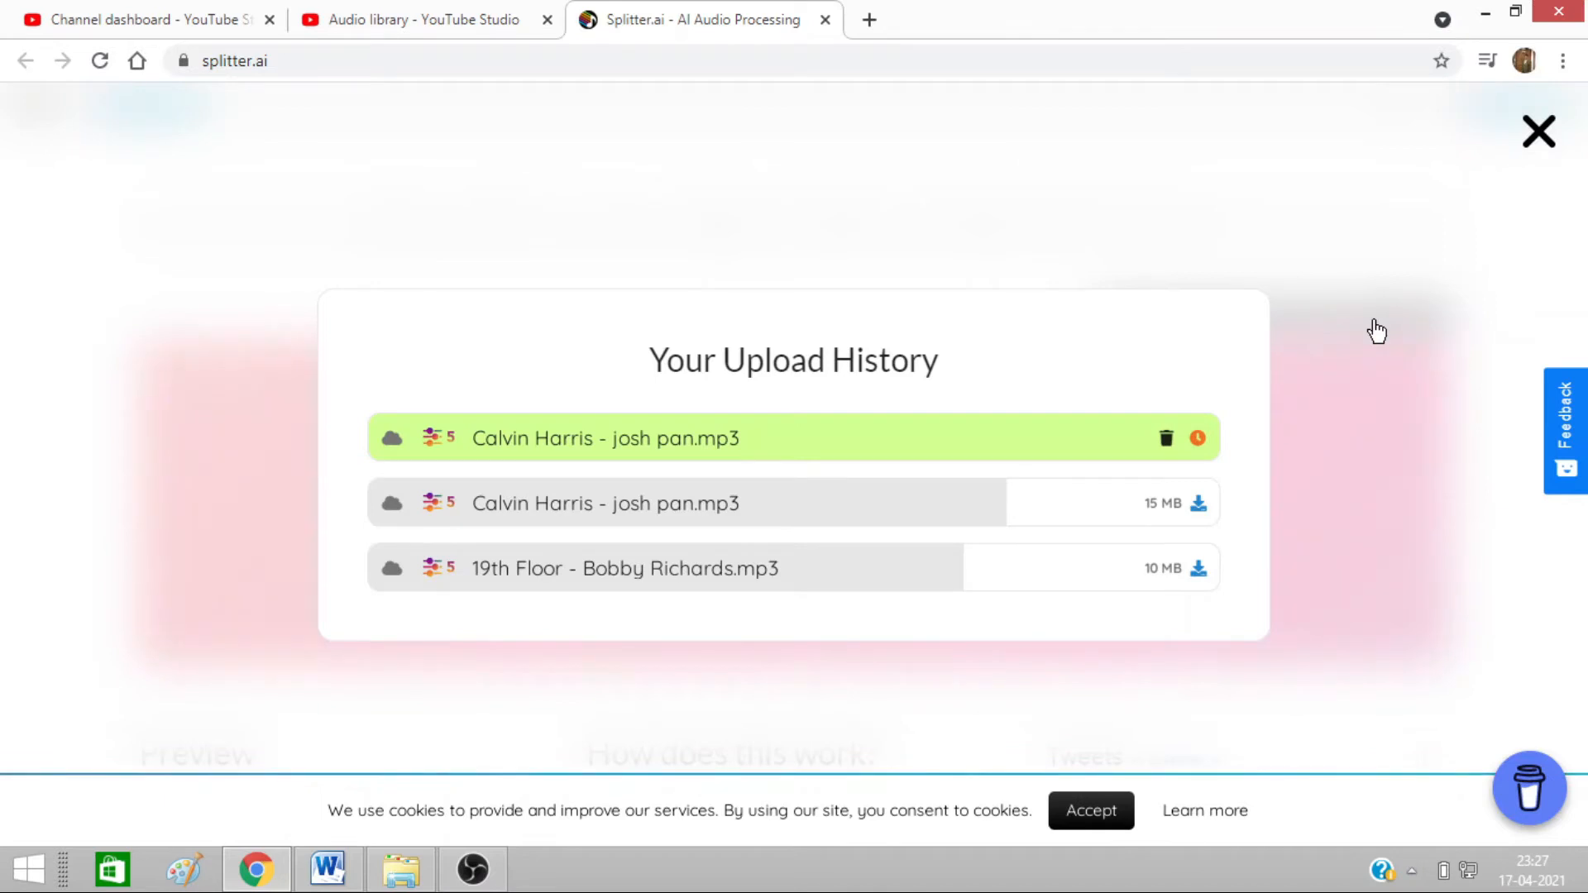
pyautogui.moveTo(1205, 525)
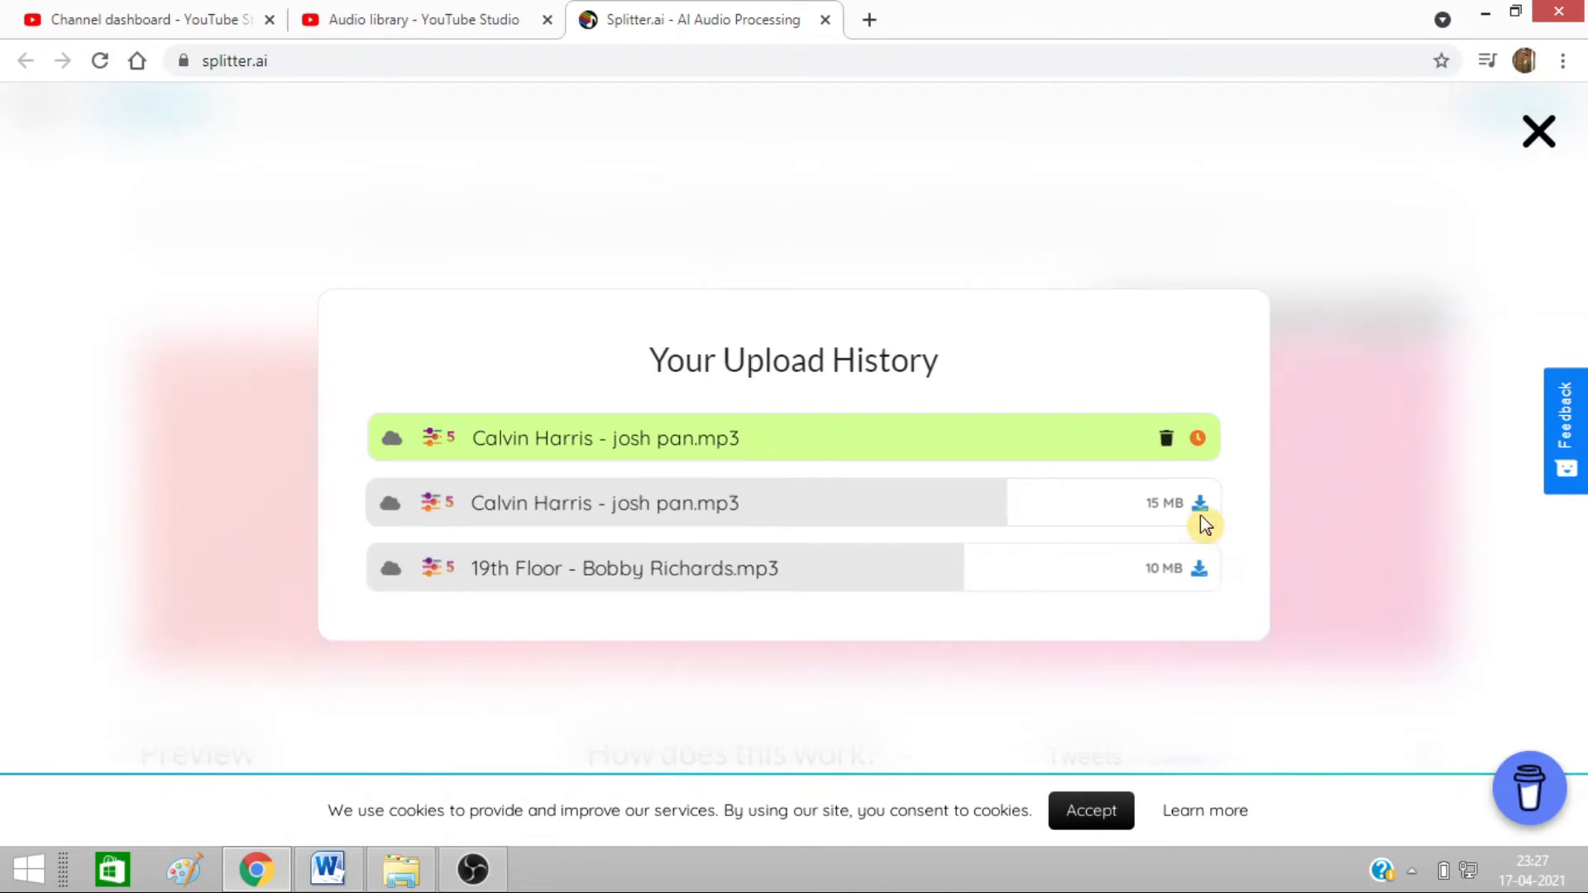
pyautogui.moveTo(1201, 503)
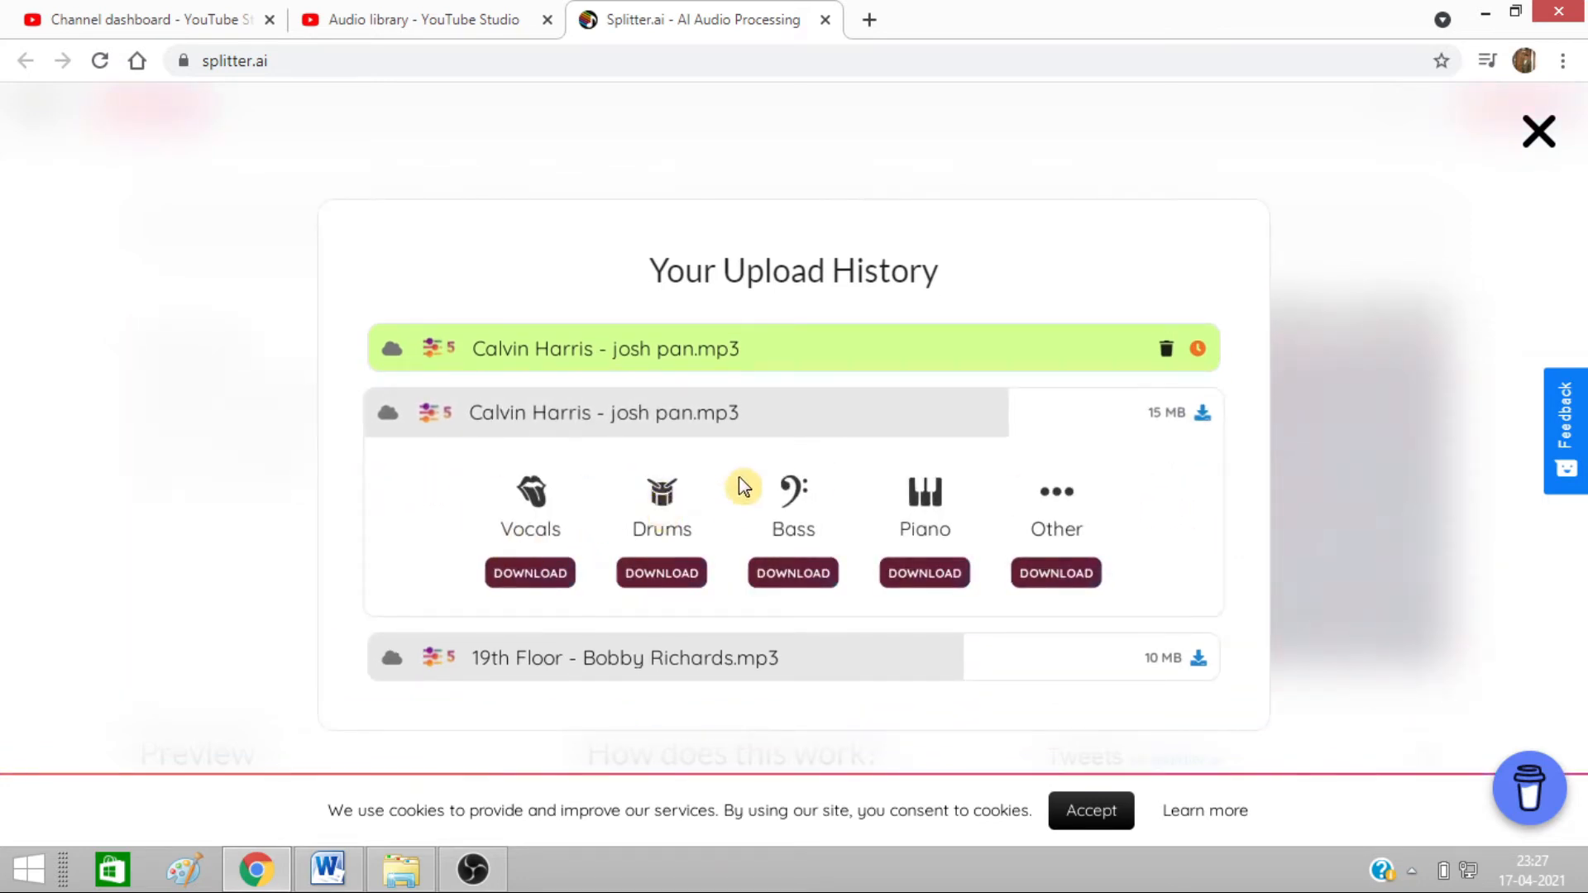
pyautogui.moveTo(1046, 482)
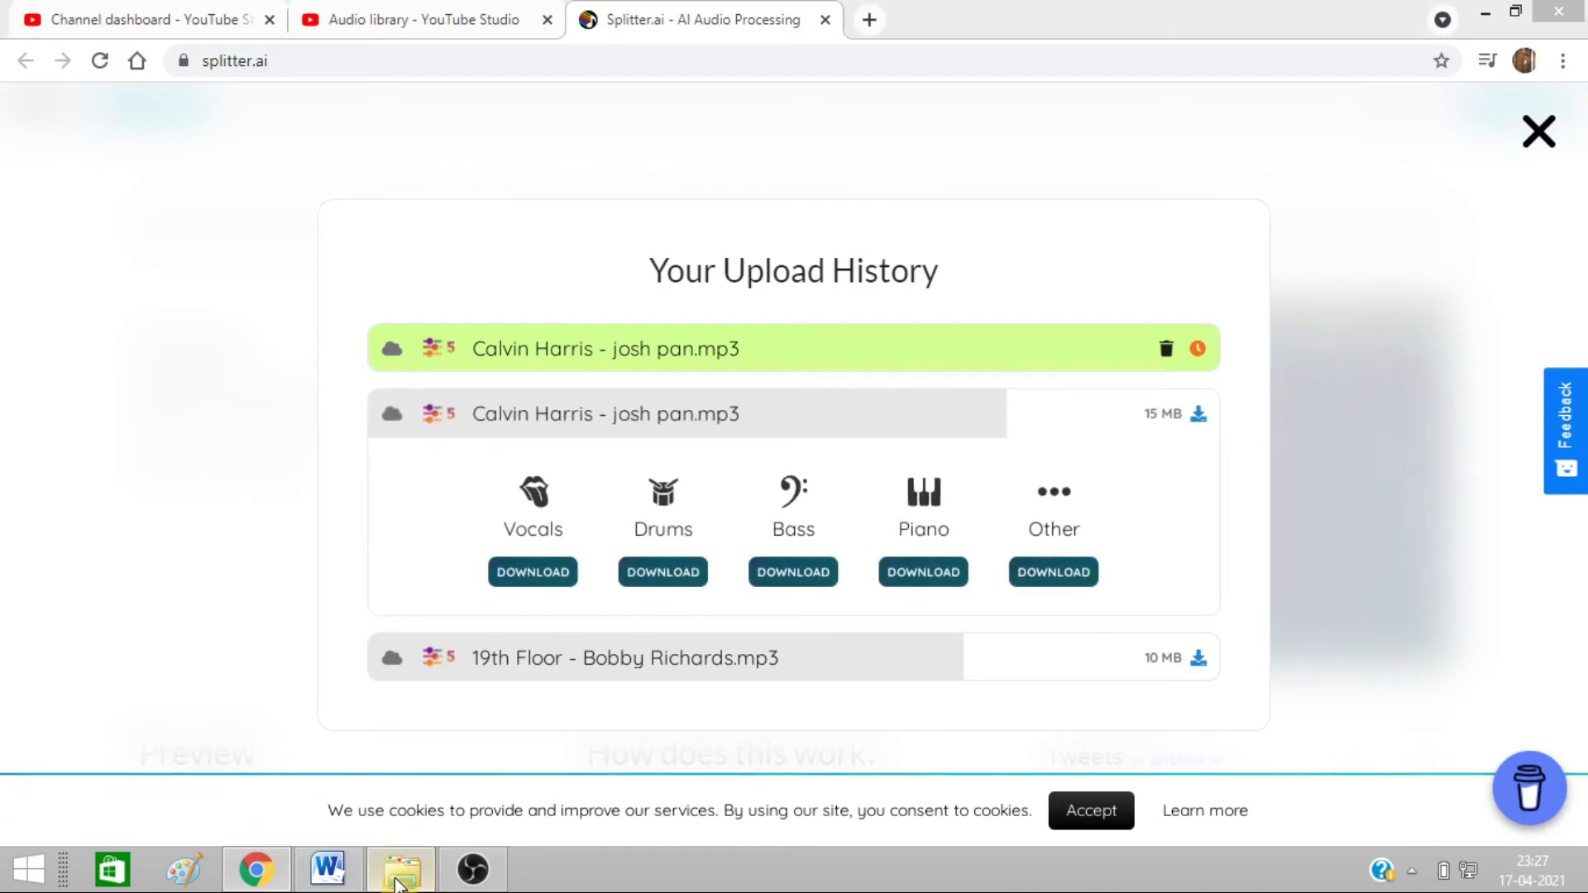
pyautogui.click(399, 868)
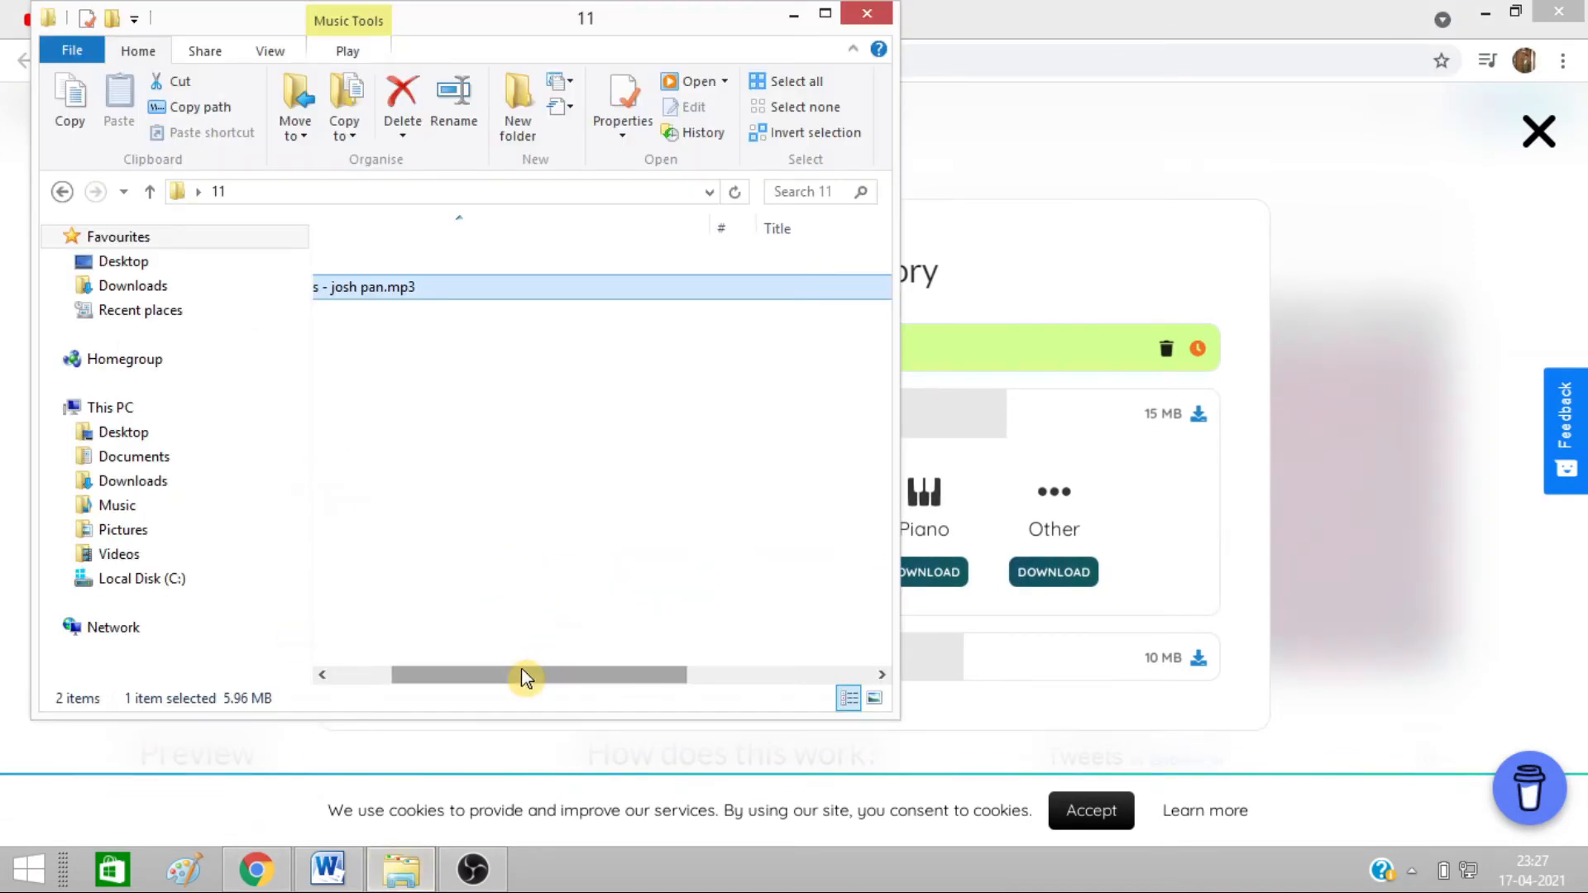
pyautogui.click(402, 105)
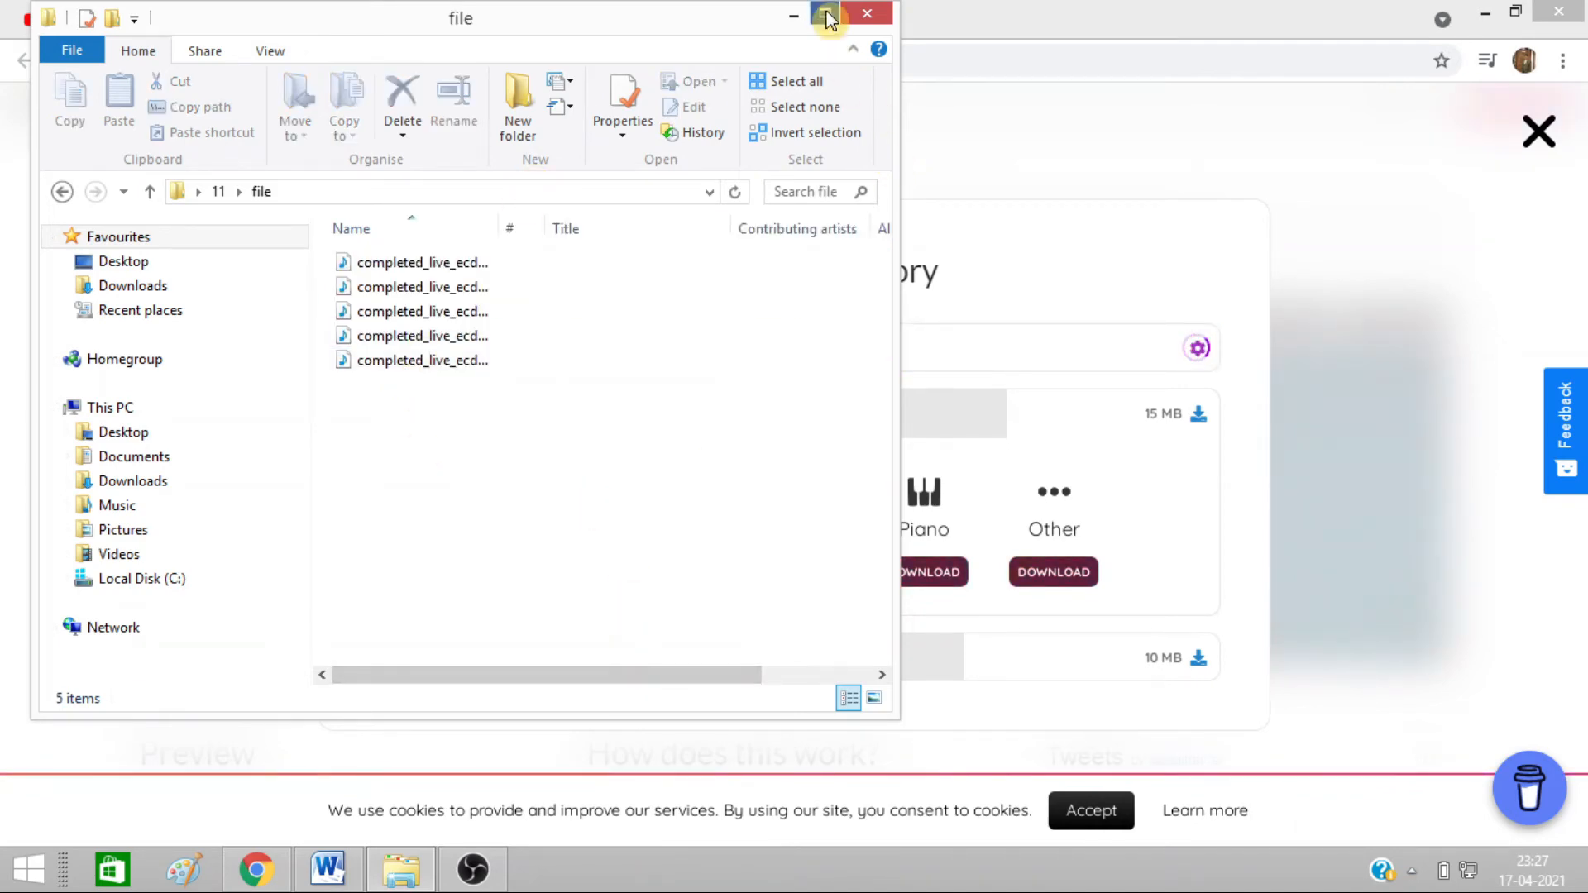
pyautogui.click(828, 15)
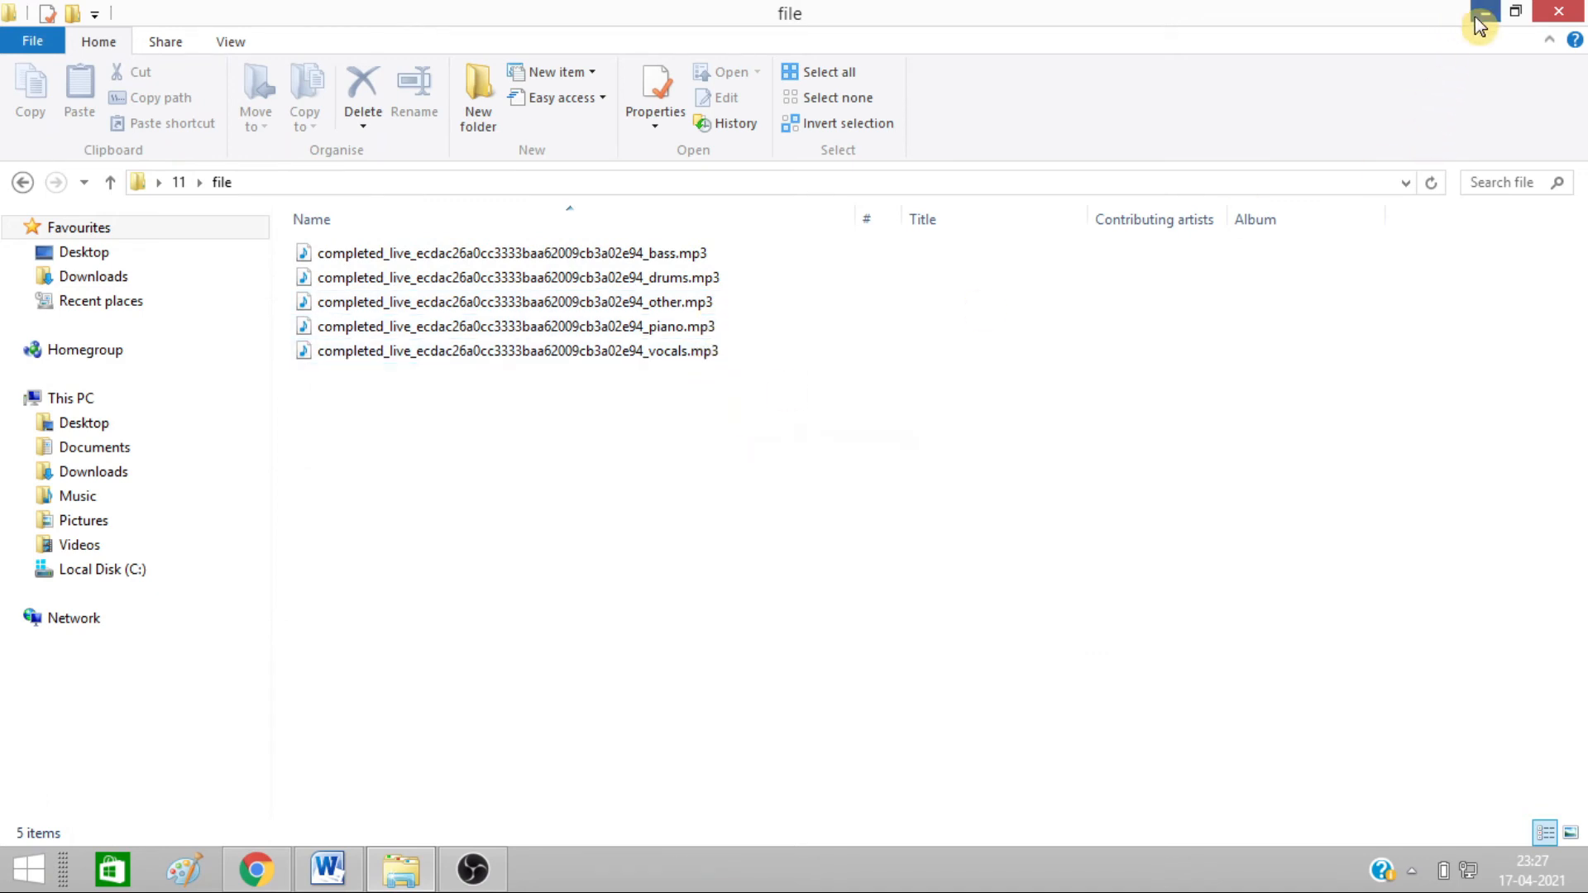
pyautogui.click(1484, 11)
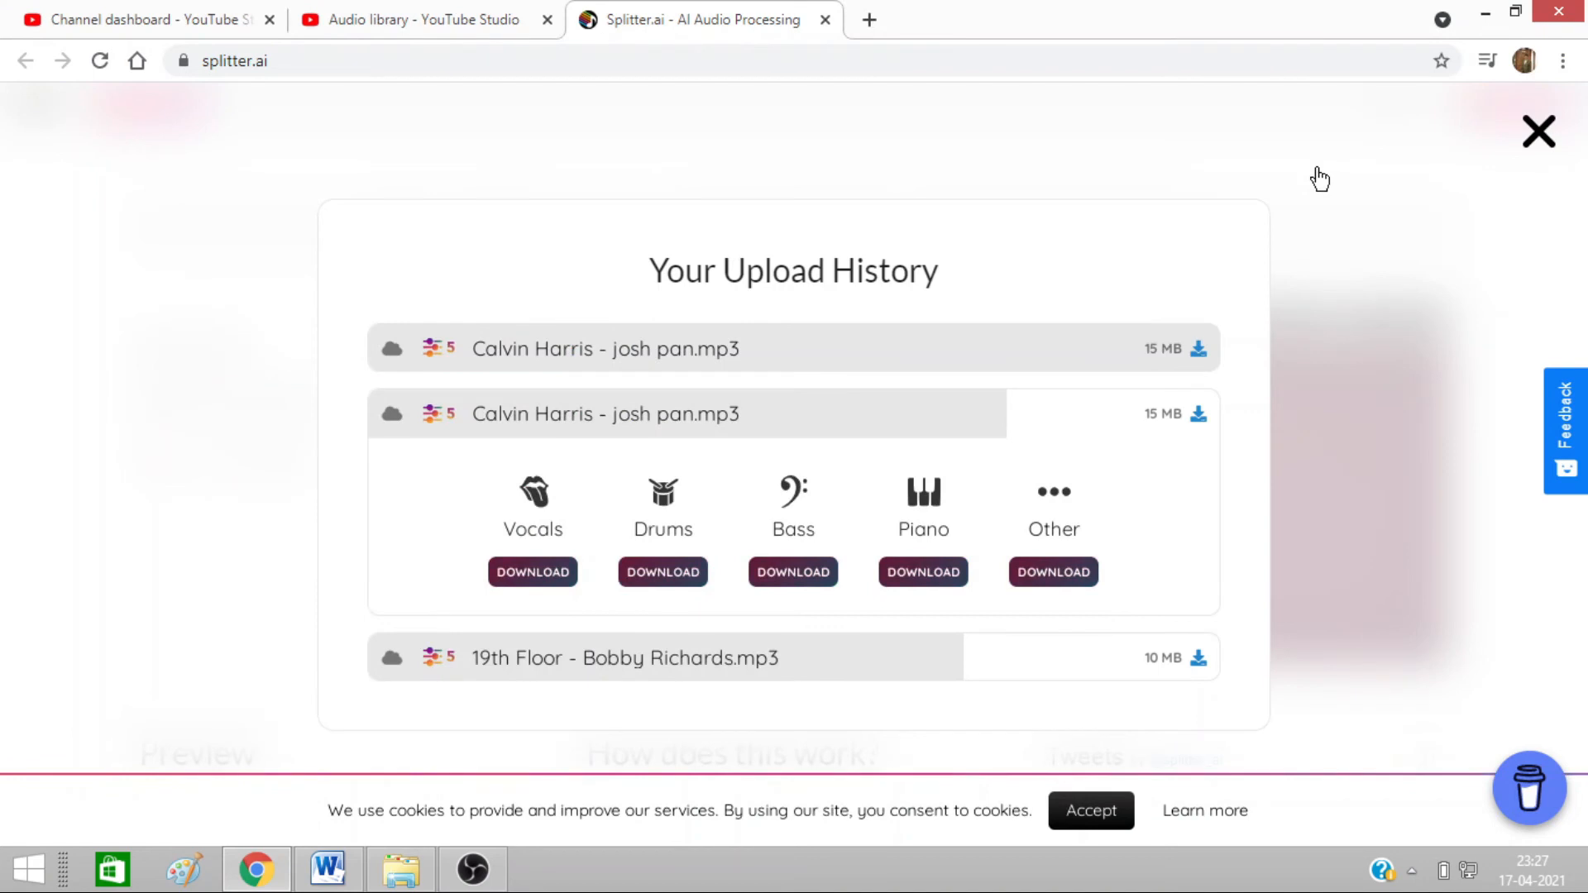
pyautogui.moveTo(1524, 167)
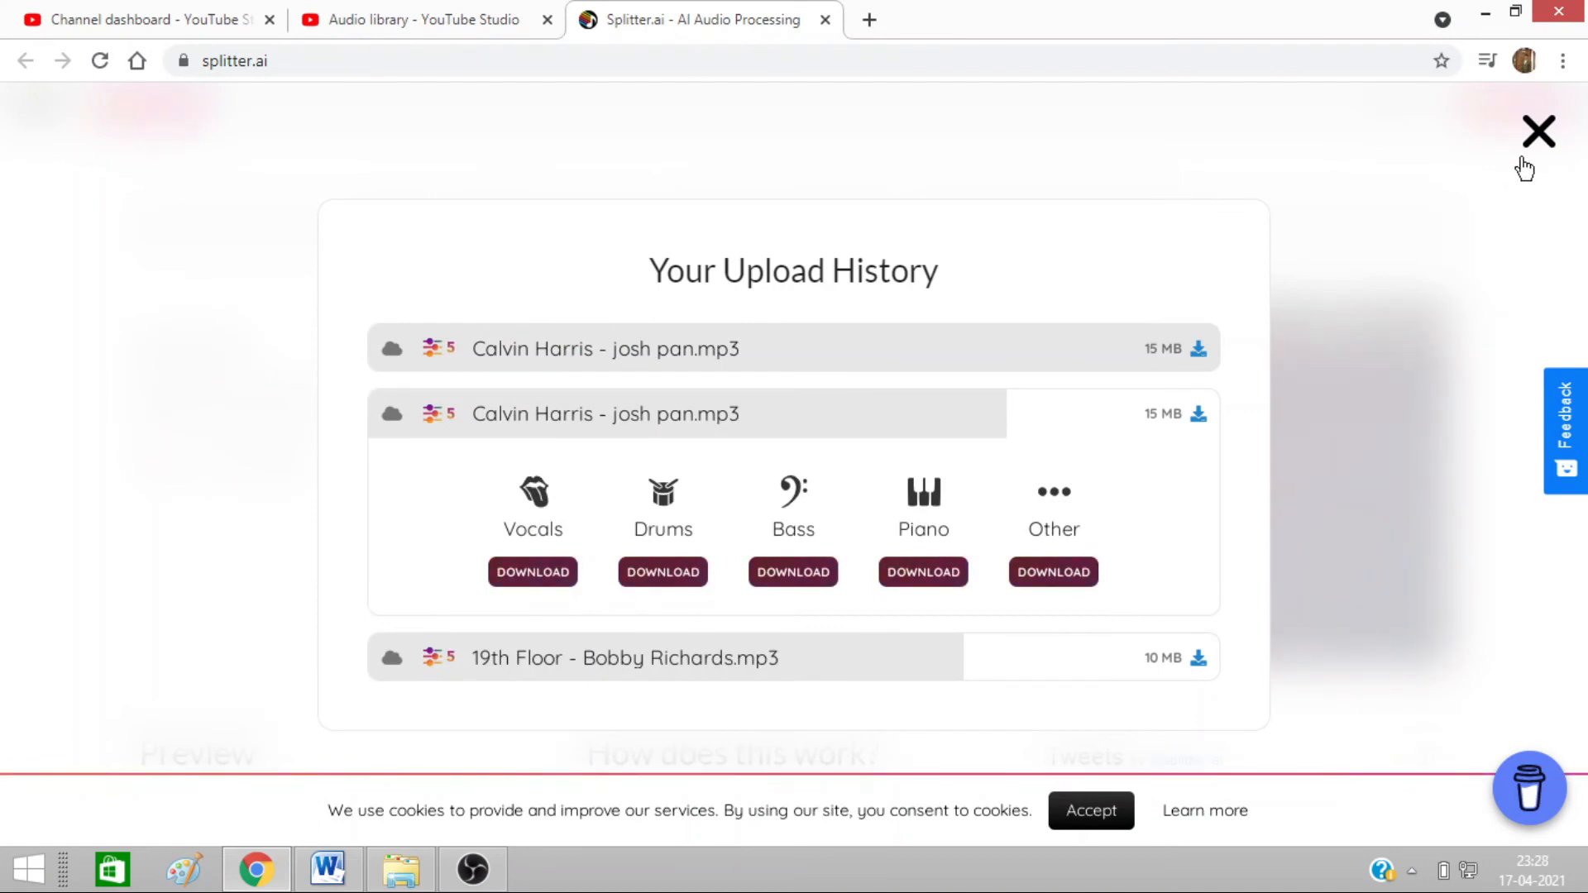
# - Close the Upload History overlay, returning to the song drop area
pyautogui.click(1538, 131)
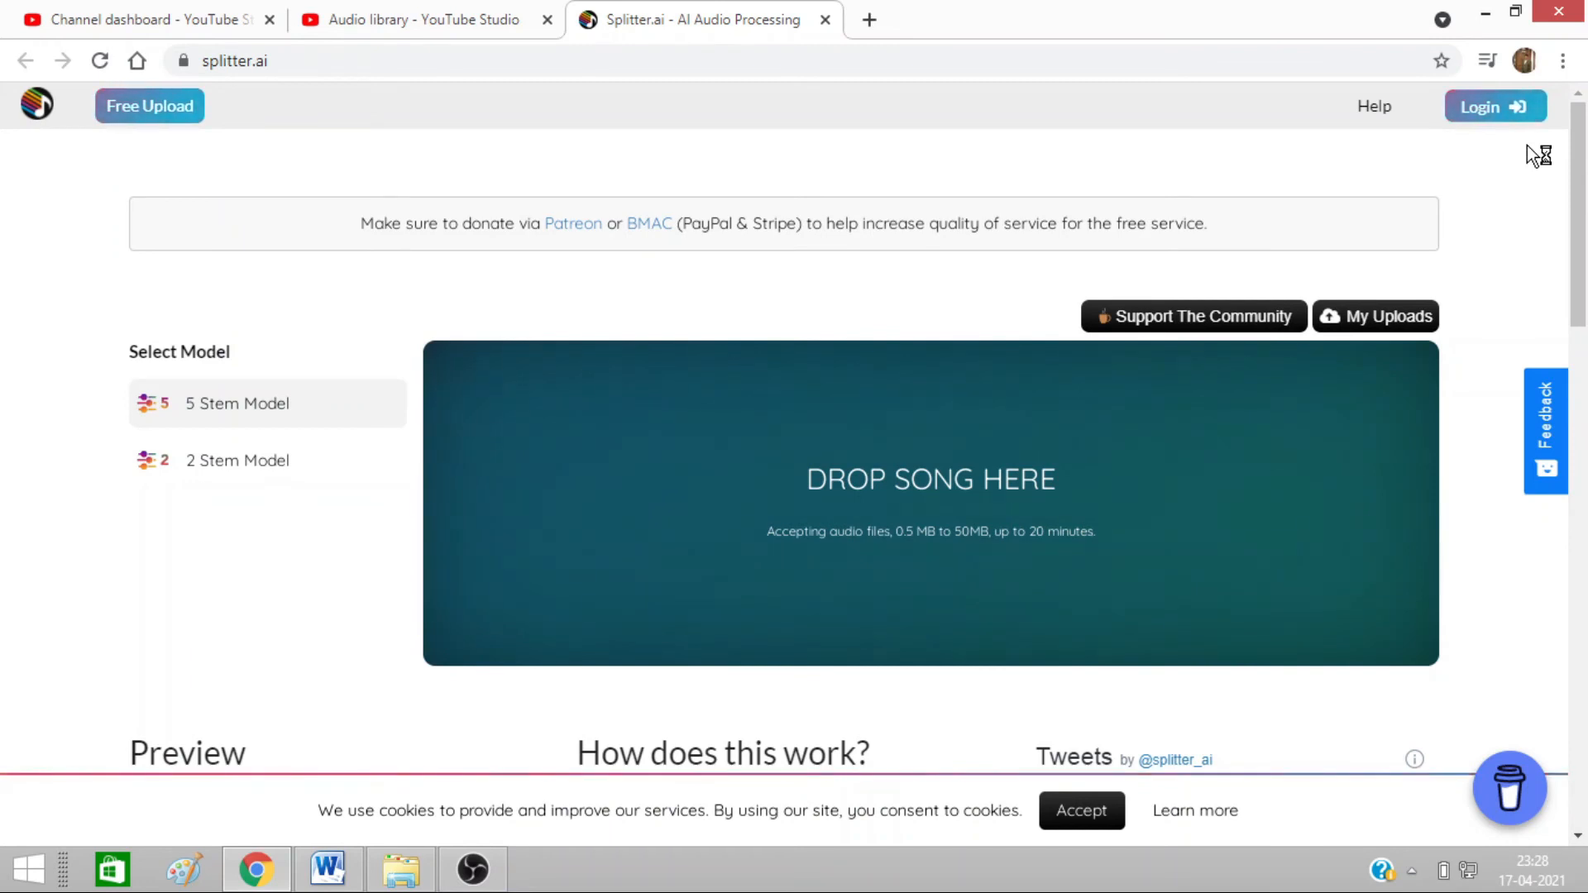
pyautogui.moveTo(1535, 153)
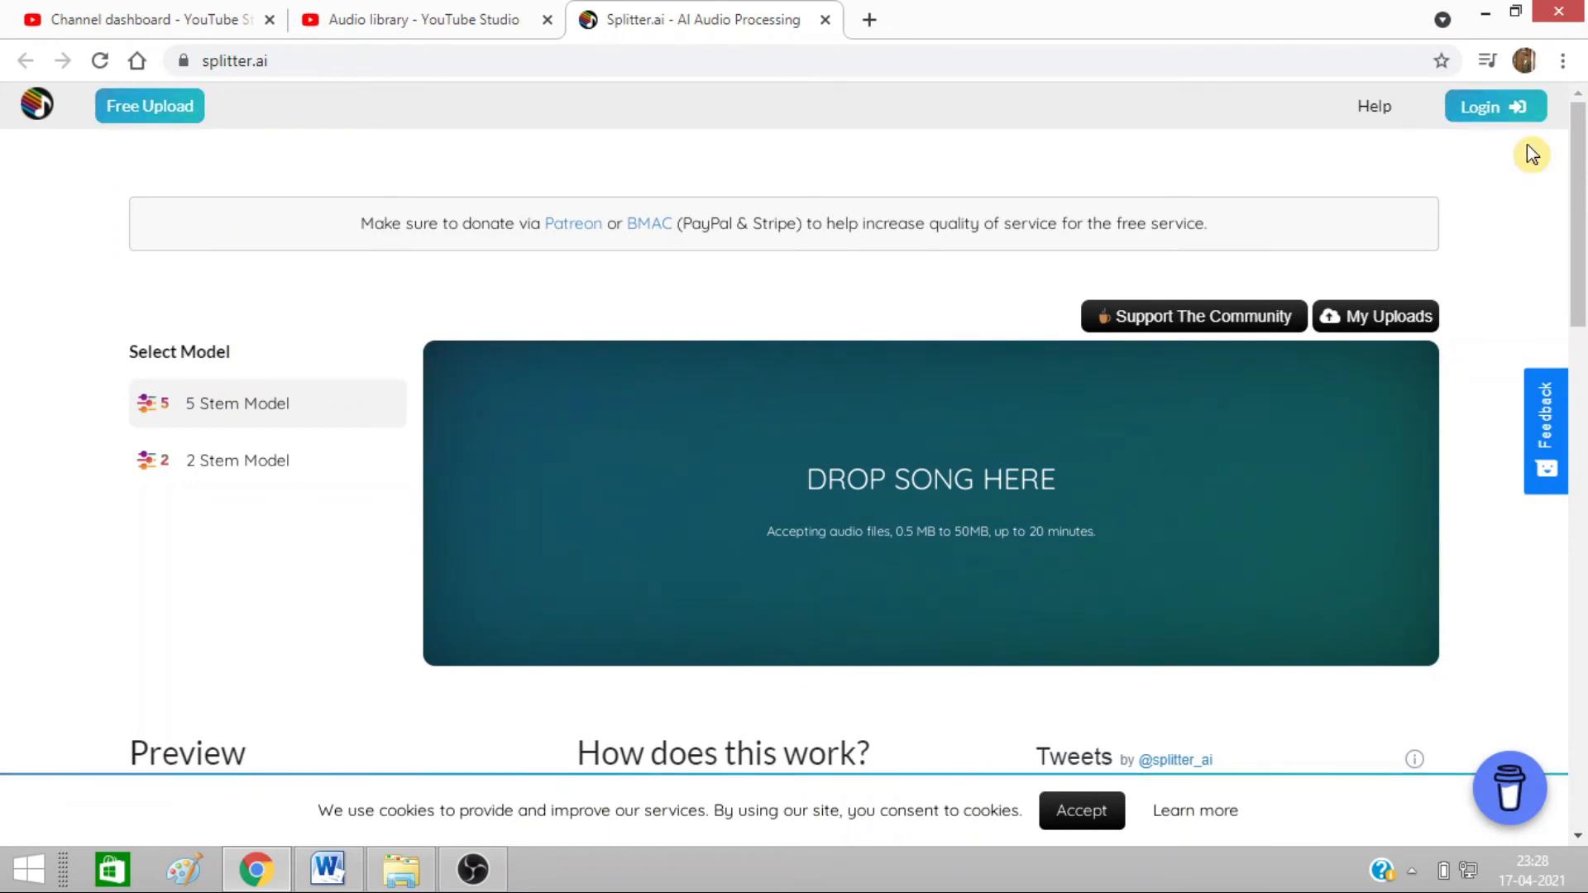